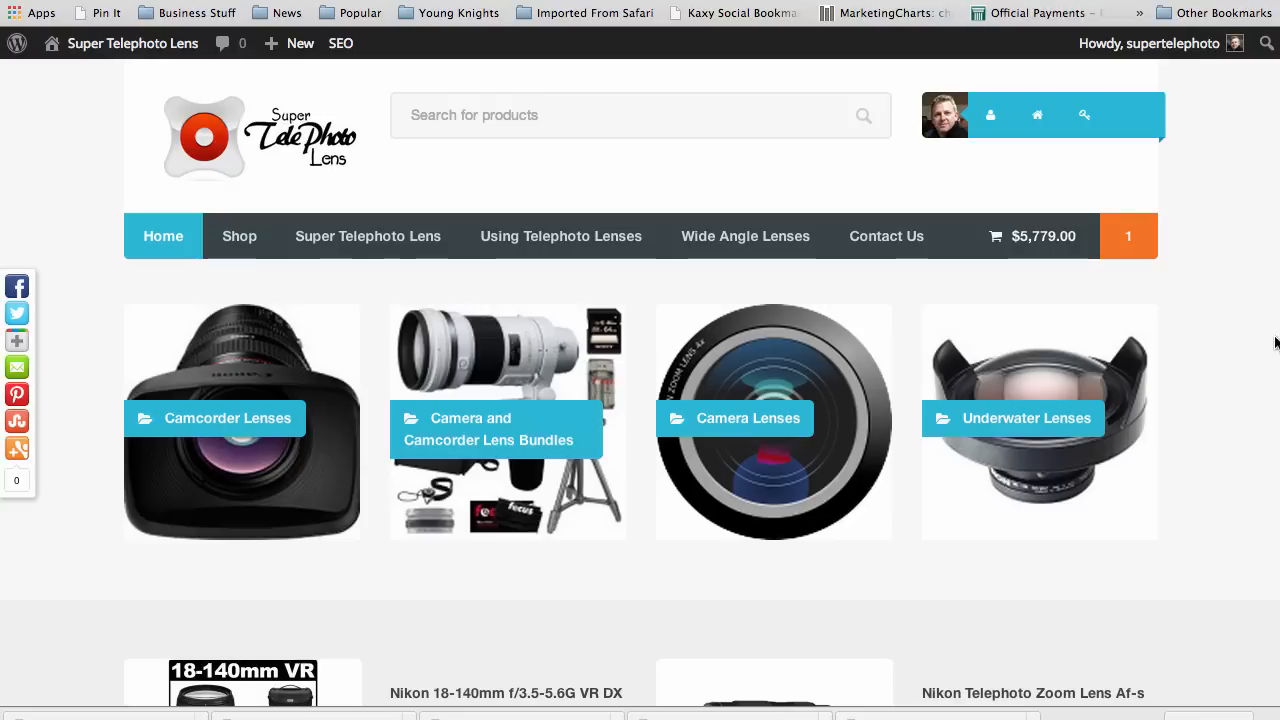
mouse_move(810, 415)
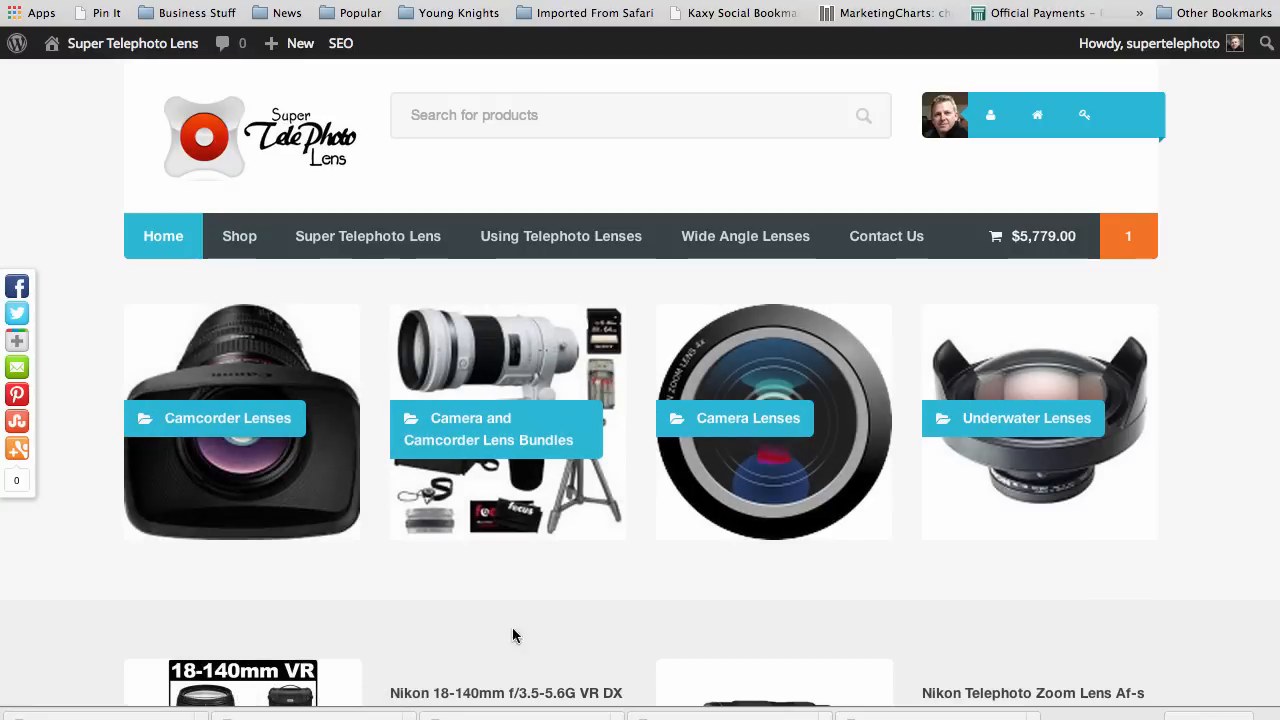
Add the Ikelite Dome Shade to the cart and check the mini cart's $6,632.95 three-item total
scroll("down", 3)
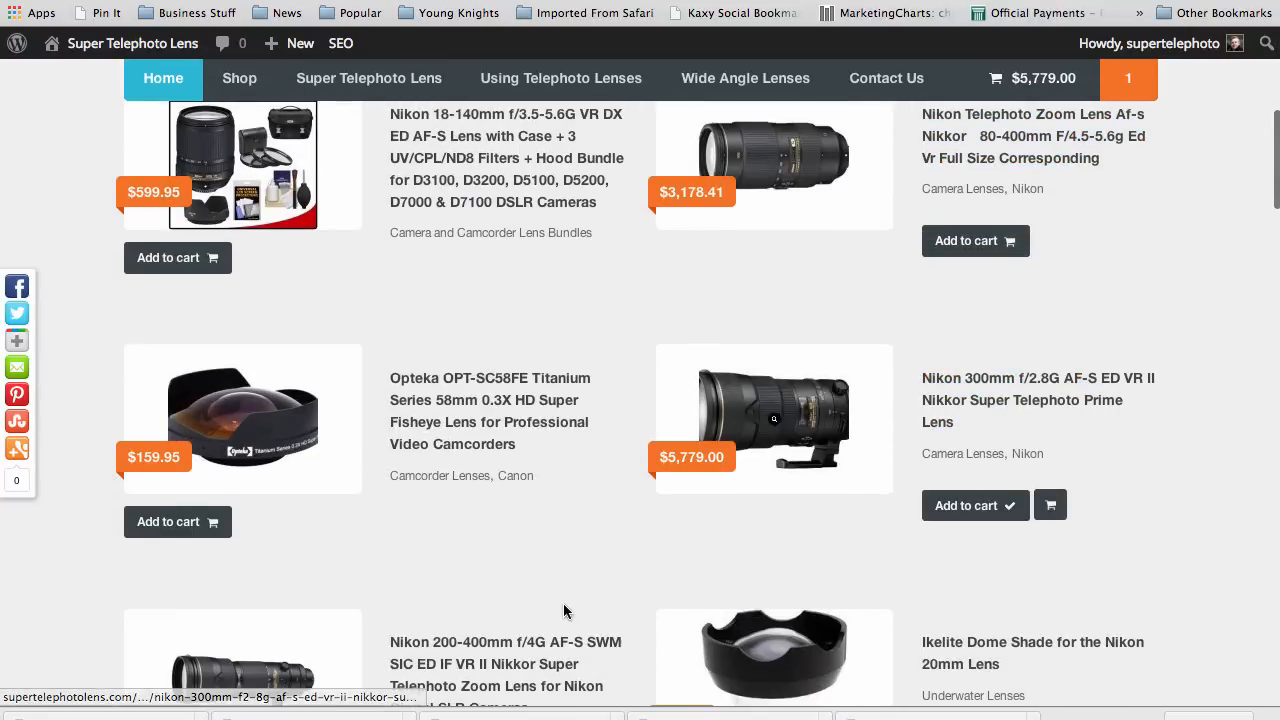
scroll("down", 3)
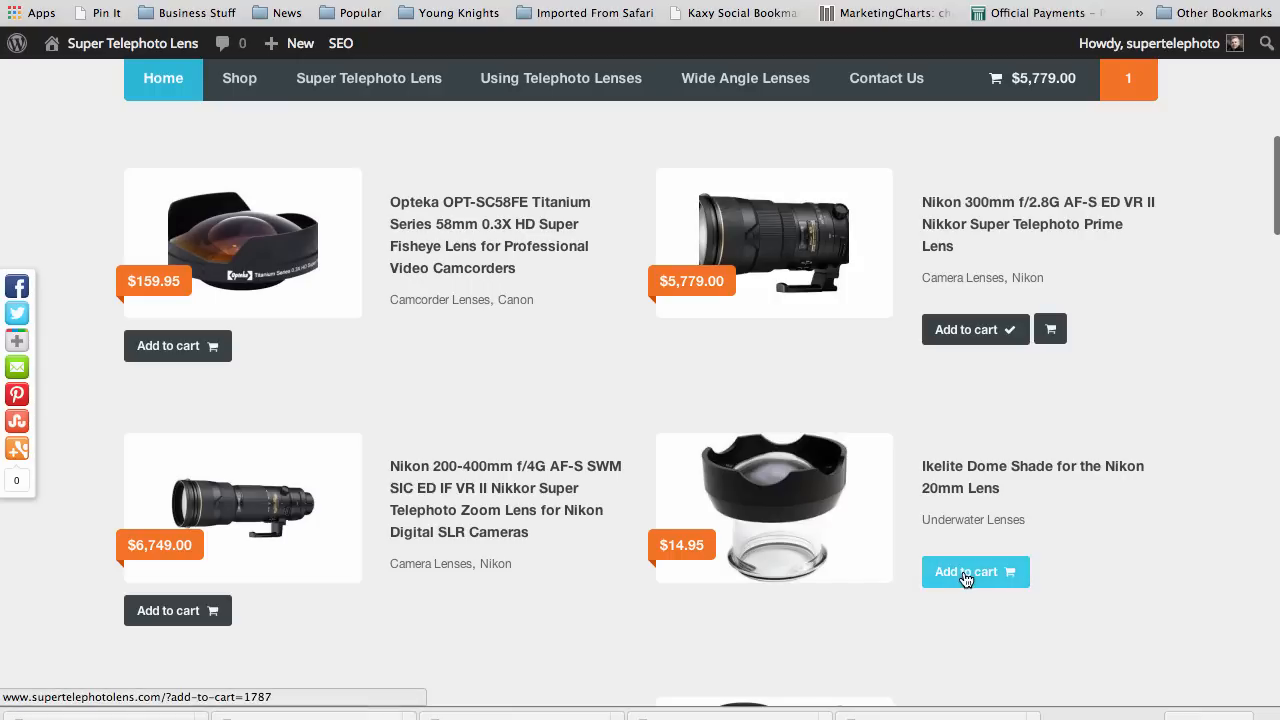
left_click(966, 571)
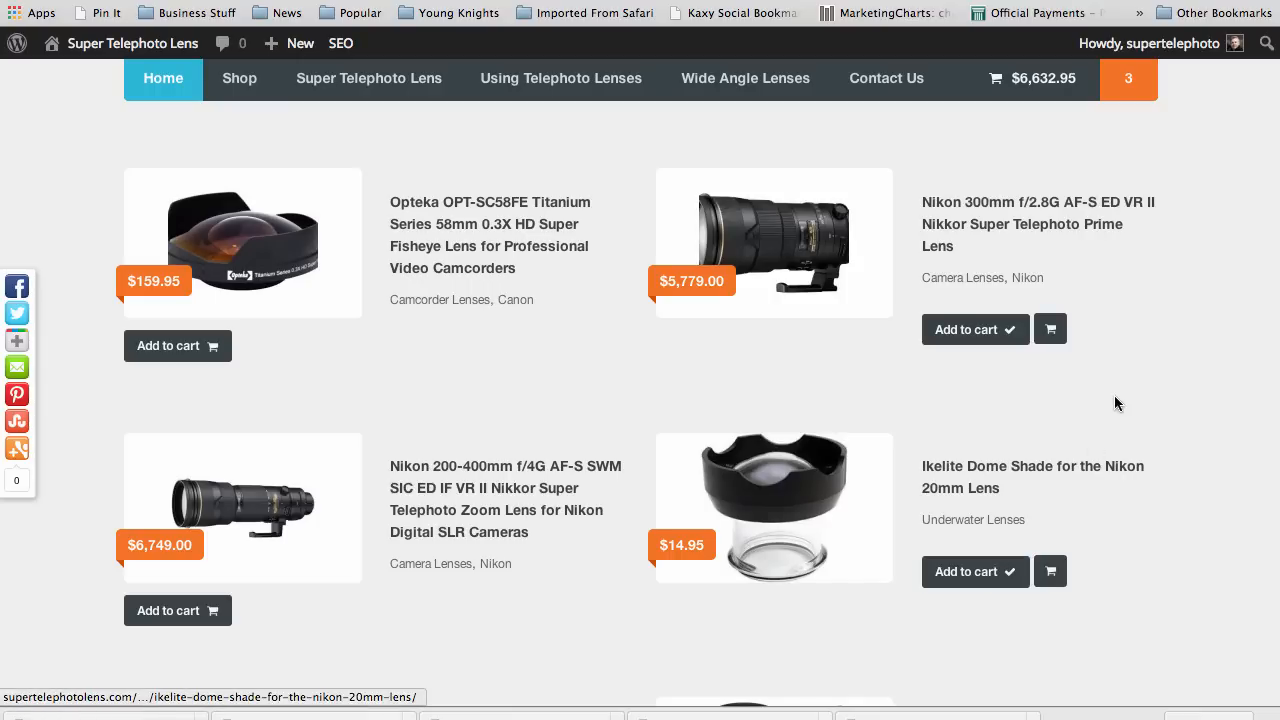
left_click(1150, 43)
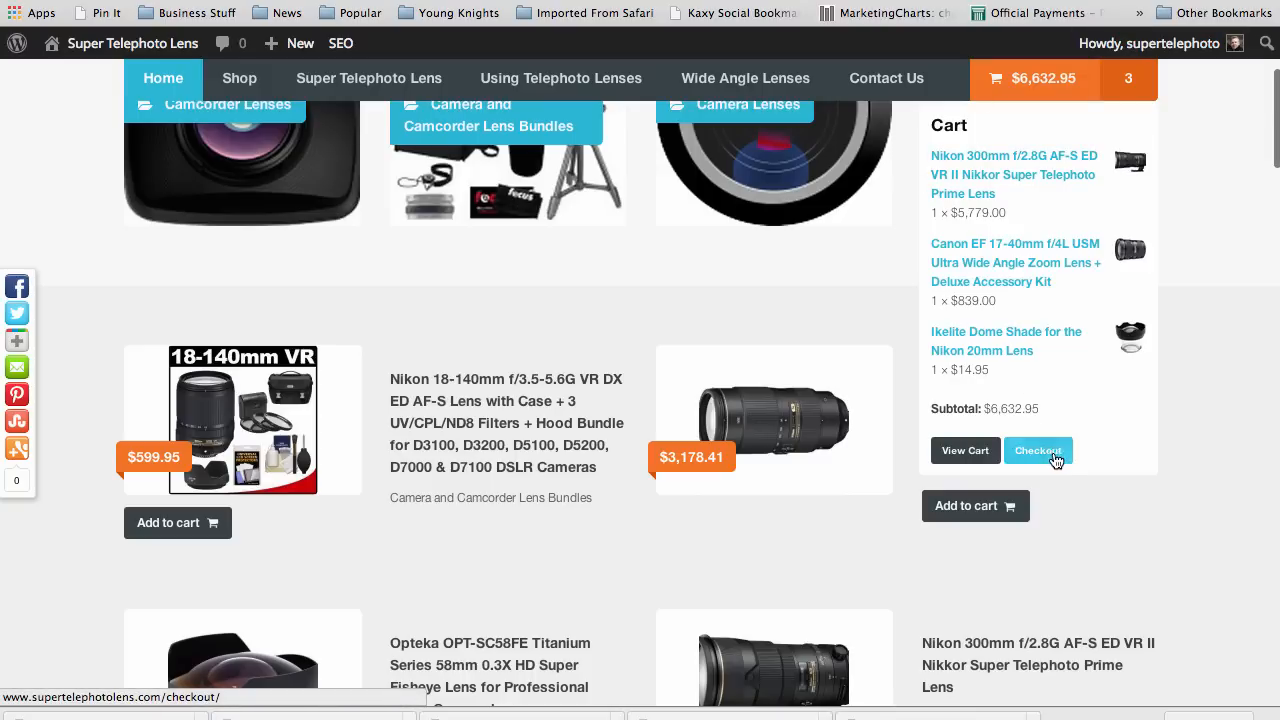
mouse_move(1038, 450)
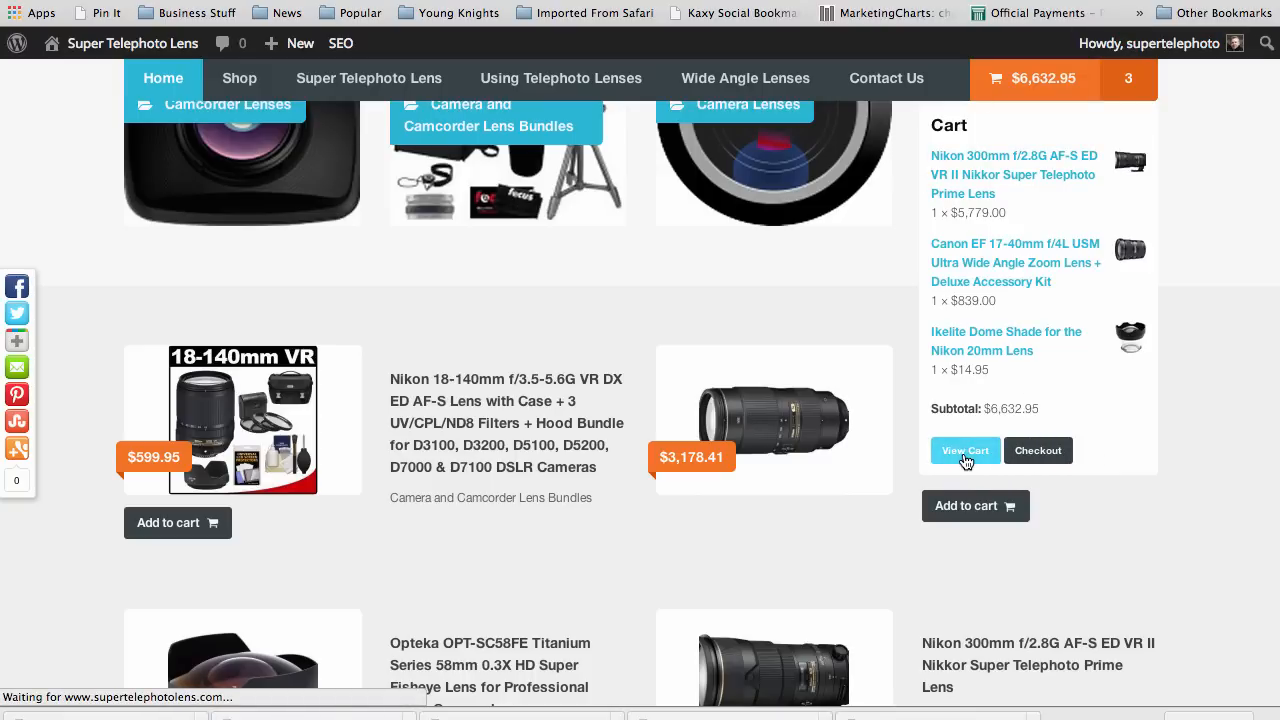
View the three-item cart and proceed to checkout, handing the order to Amazon
left_click(965, 450)
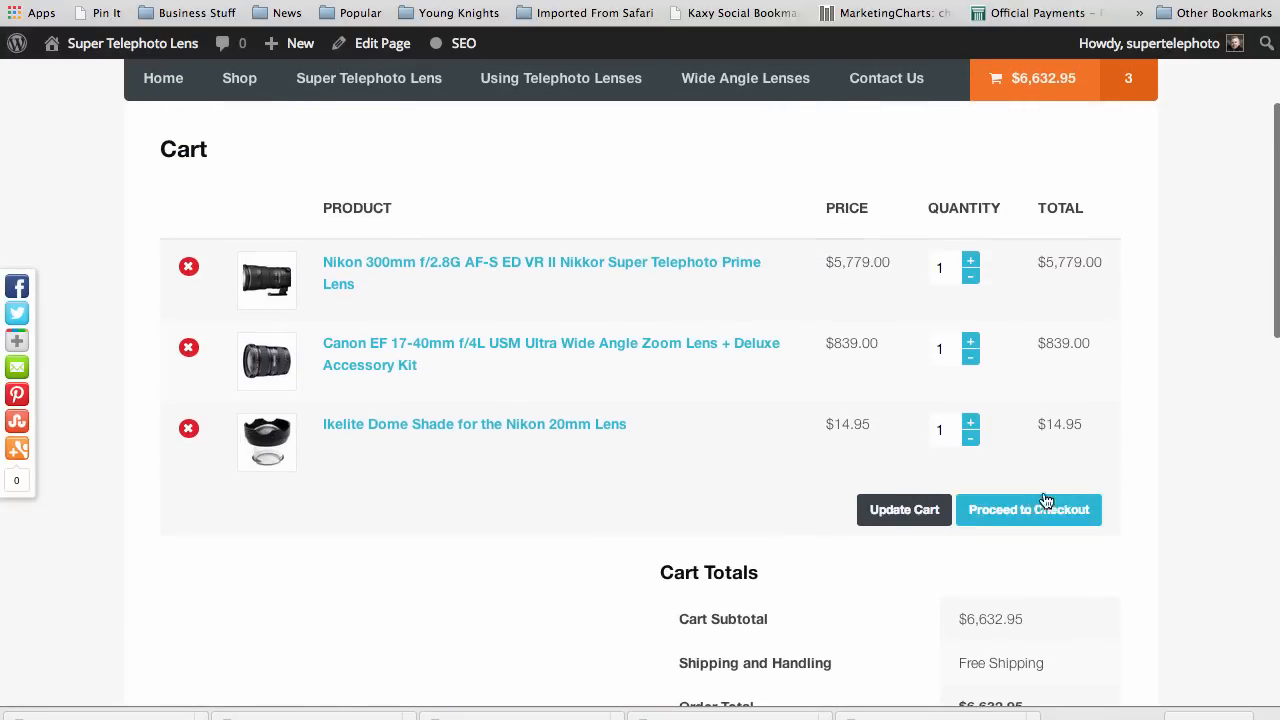
mouse_move(1028, 510)
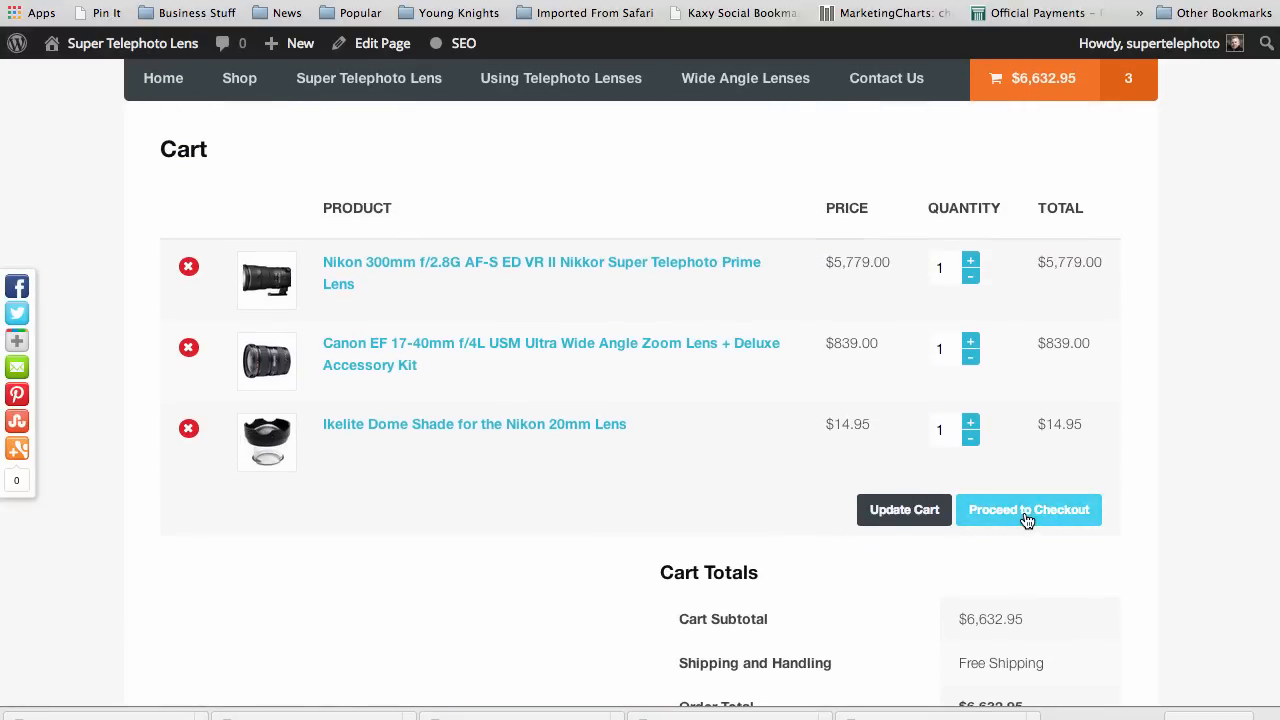
left_click(1028, 510)
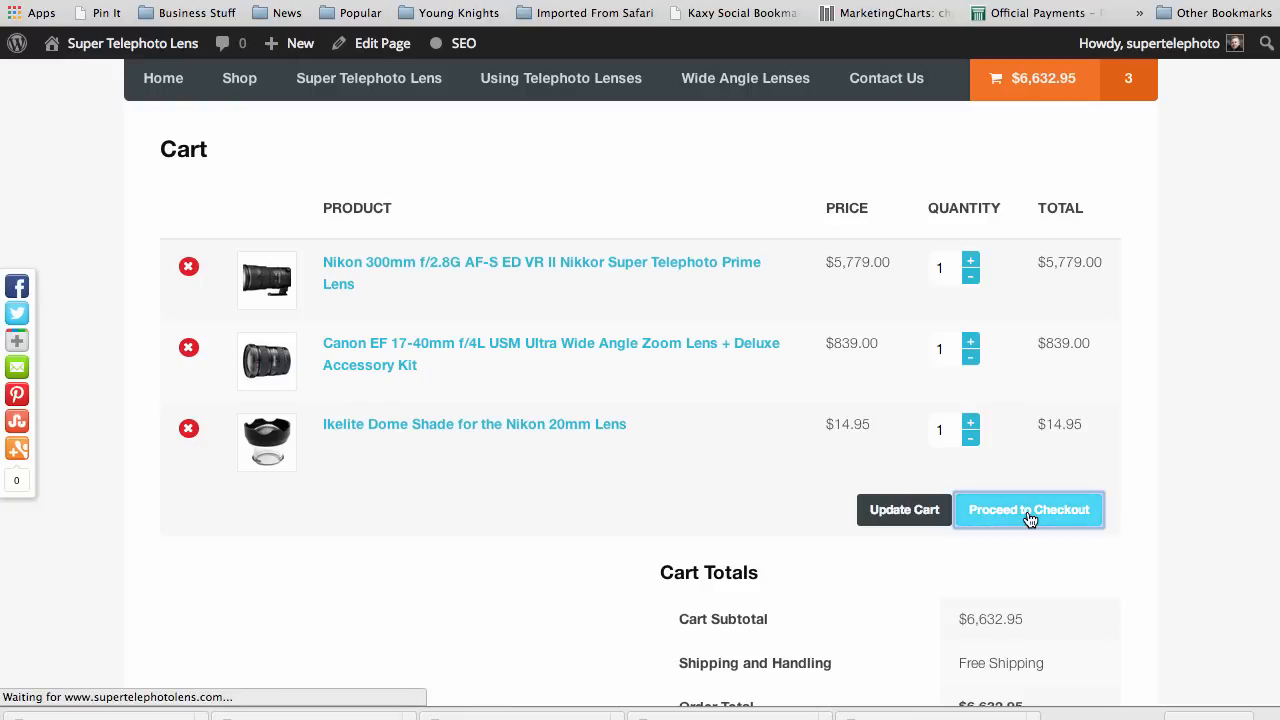
left_click(1028, 509)
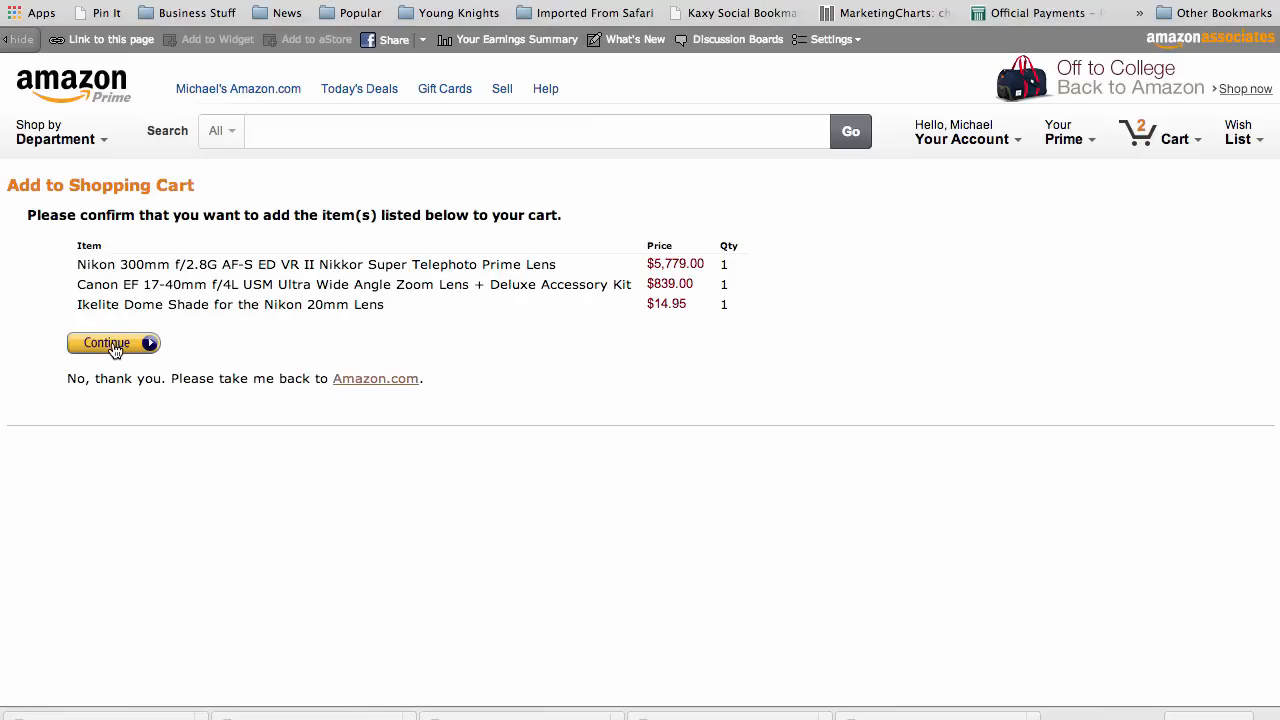
Confirm the three items on Amazon's Add to Shopping Cart page and review the $6,632.95 cart
left_click(113, 343)
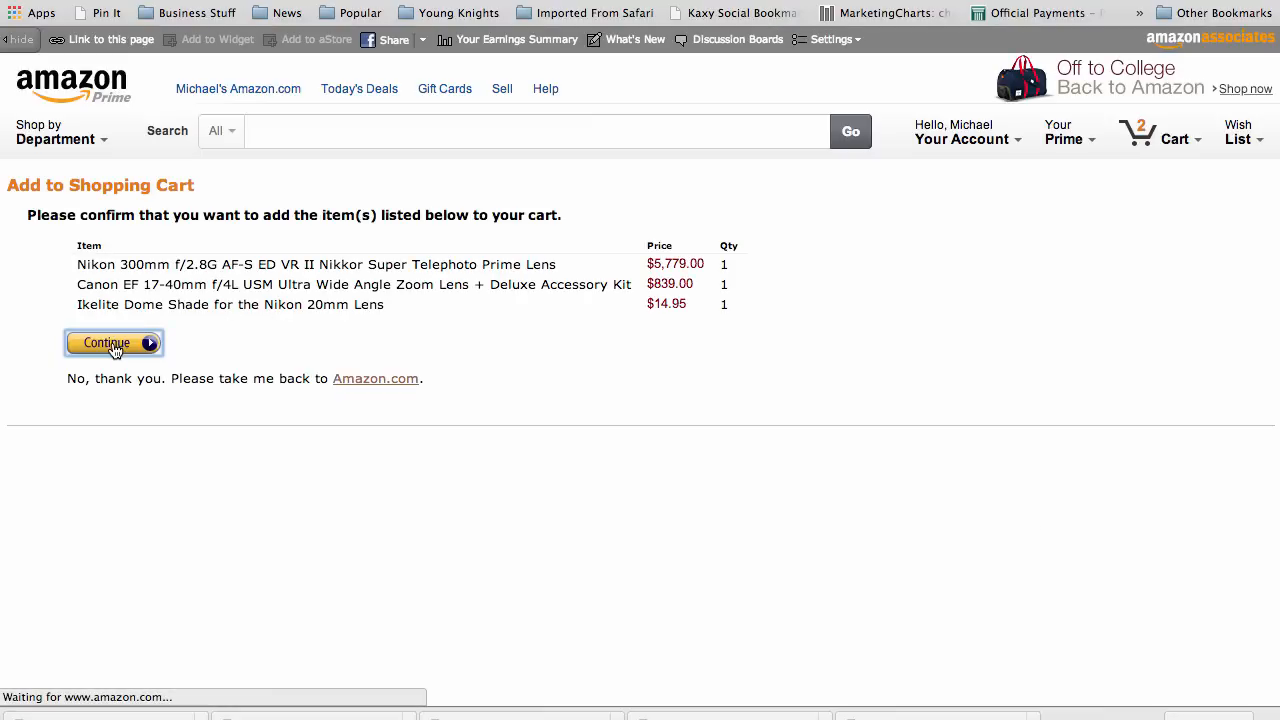
left_click(113, 343)
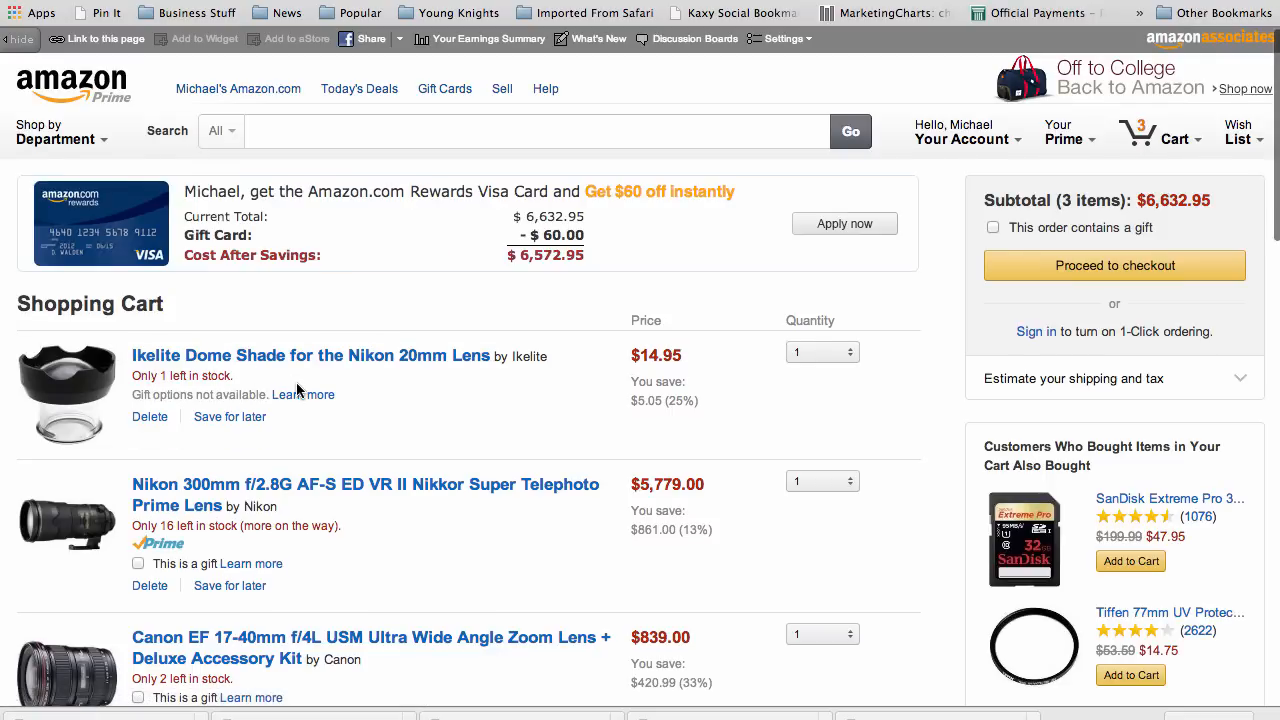
scroll("down", 3)
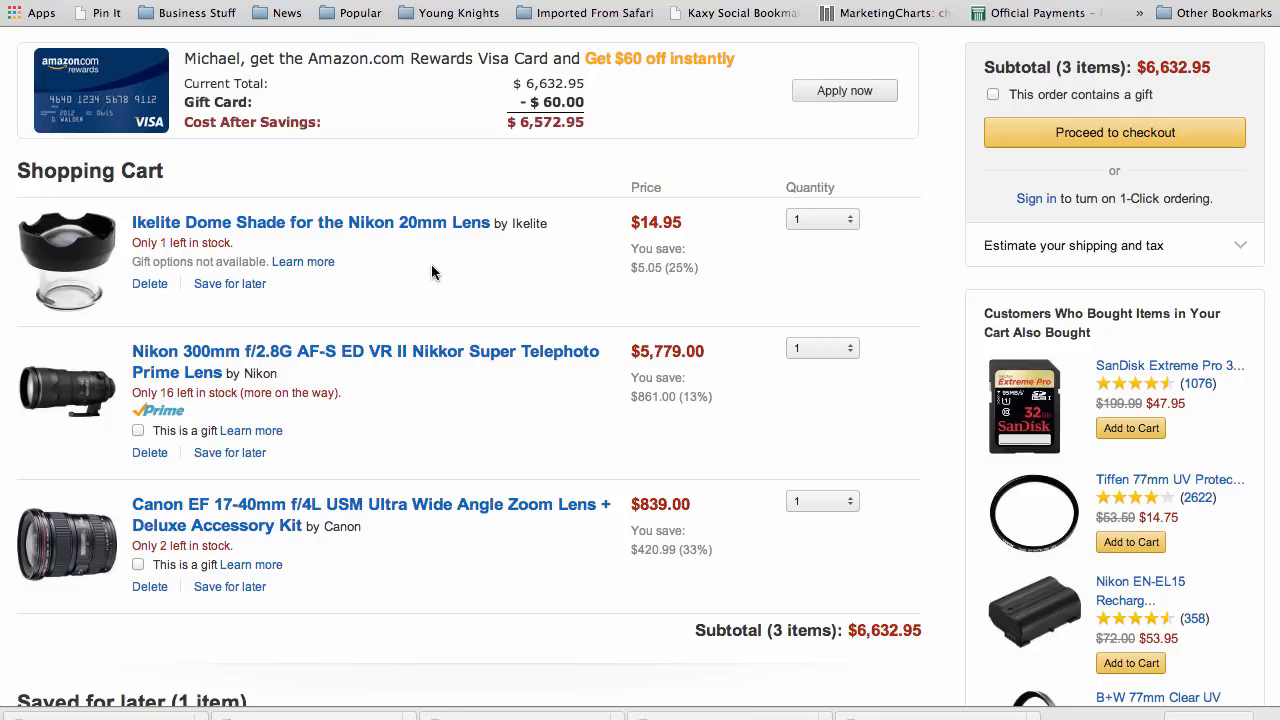
mouse_move(425, 275)
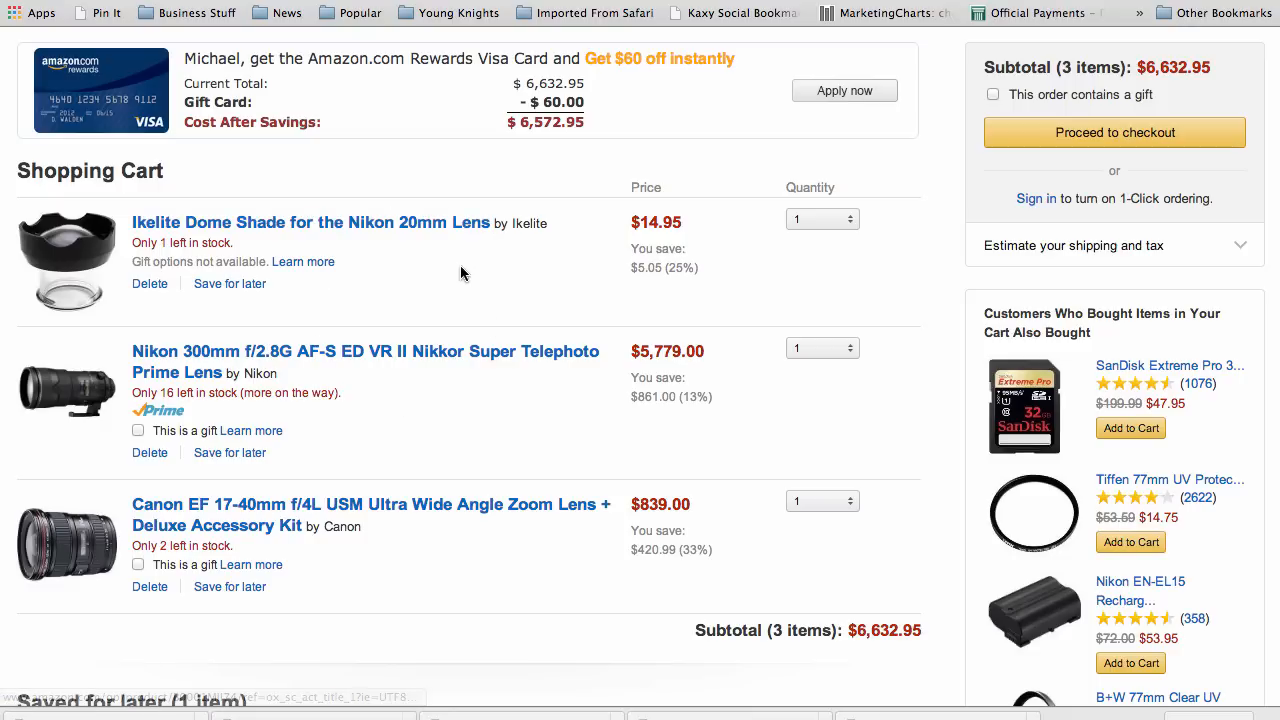
mouse_move(410, 574)
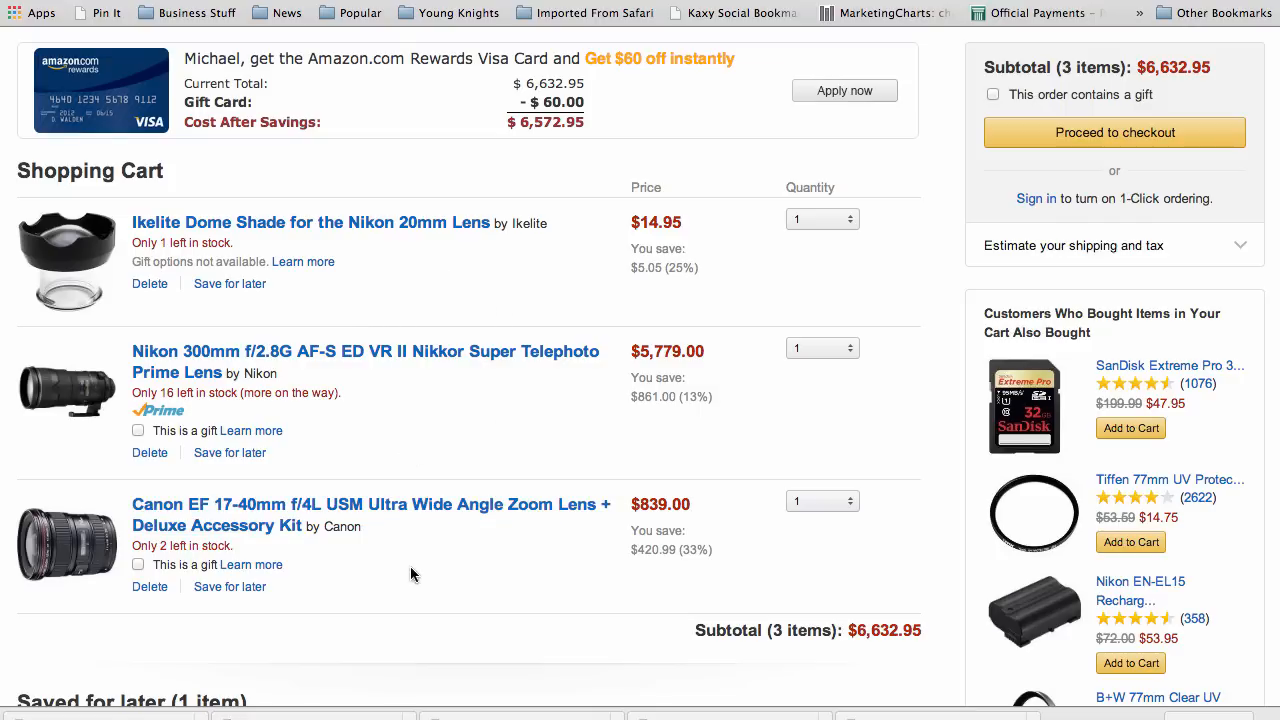
mouse_move(517, 293)
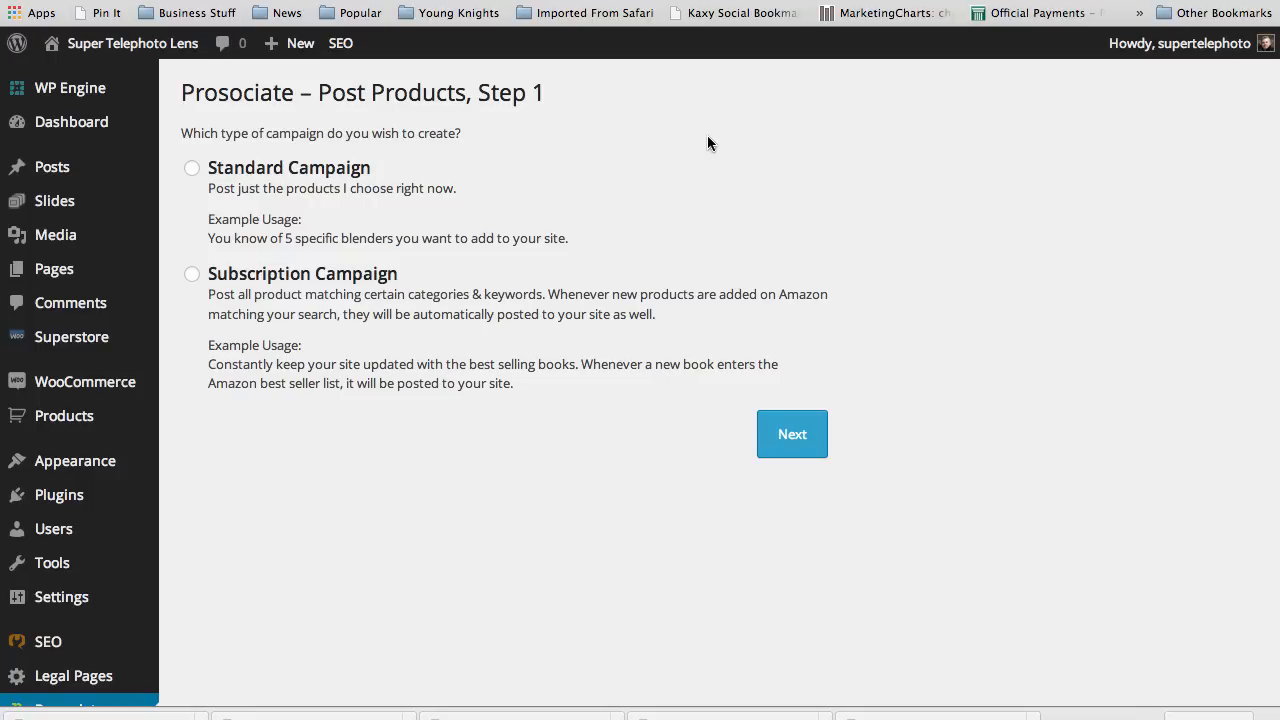
mouse_move(453, 252)
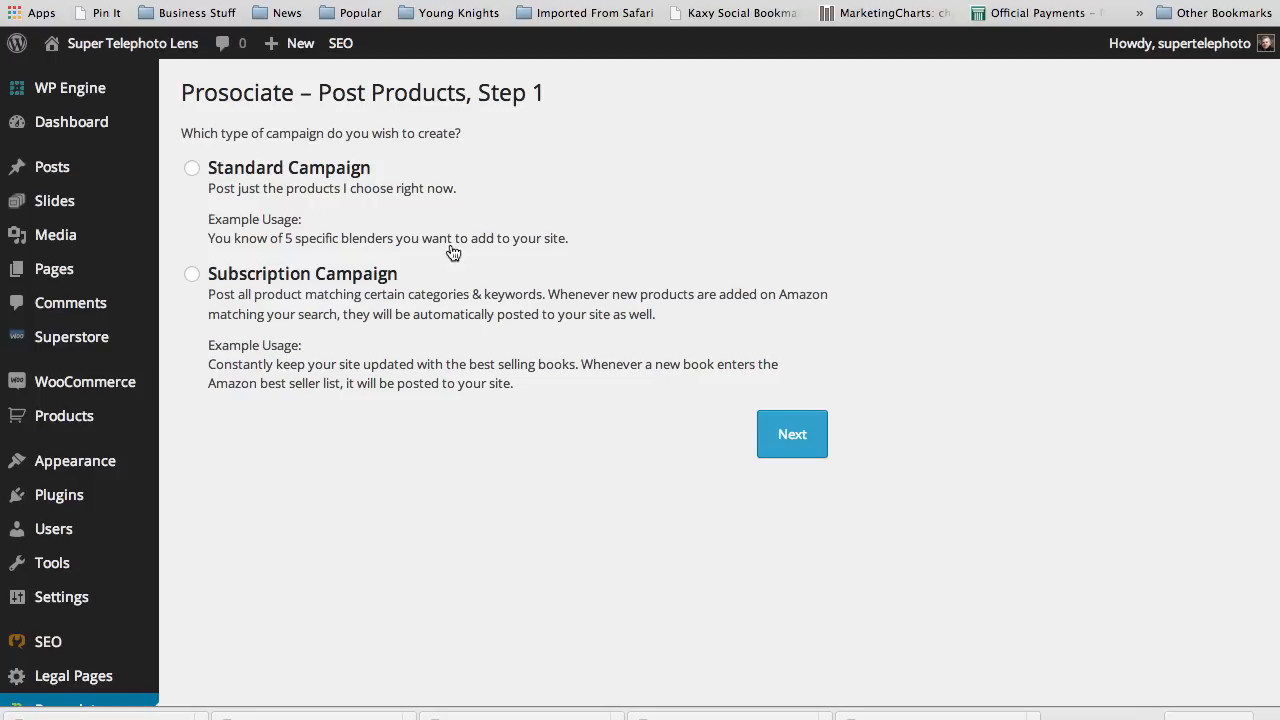
mouse_move(407, 443)
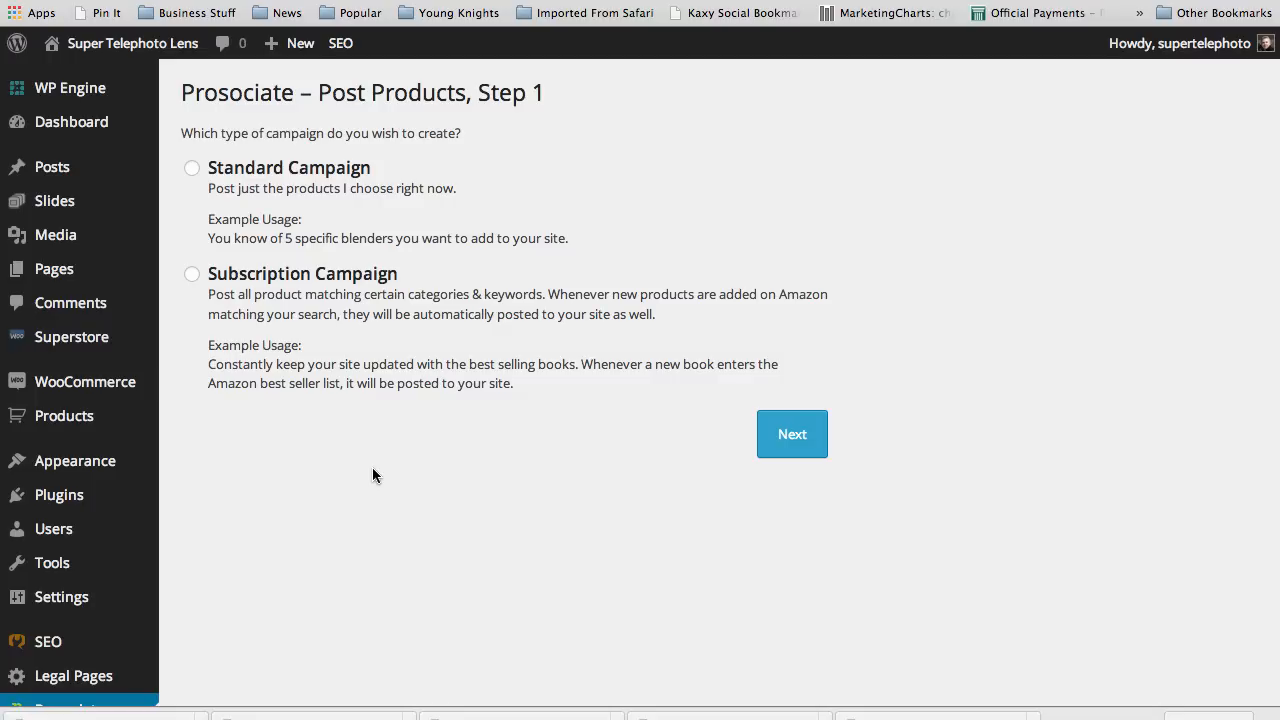
mouse_move(293, 223)
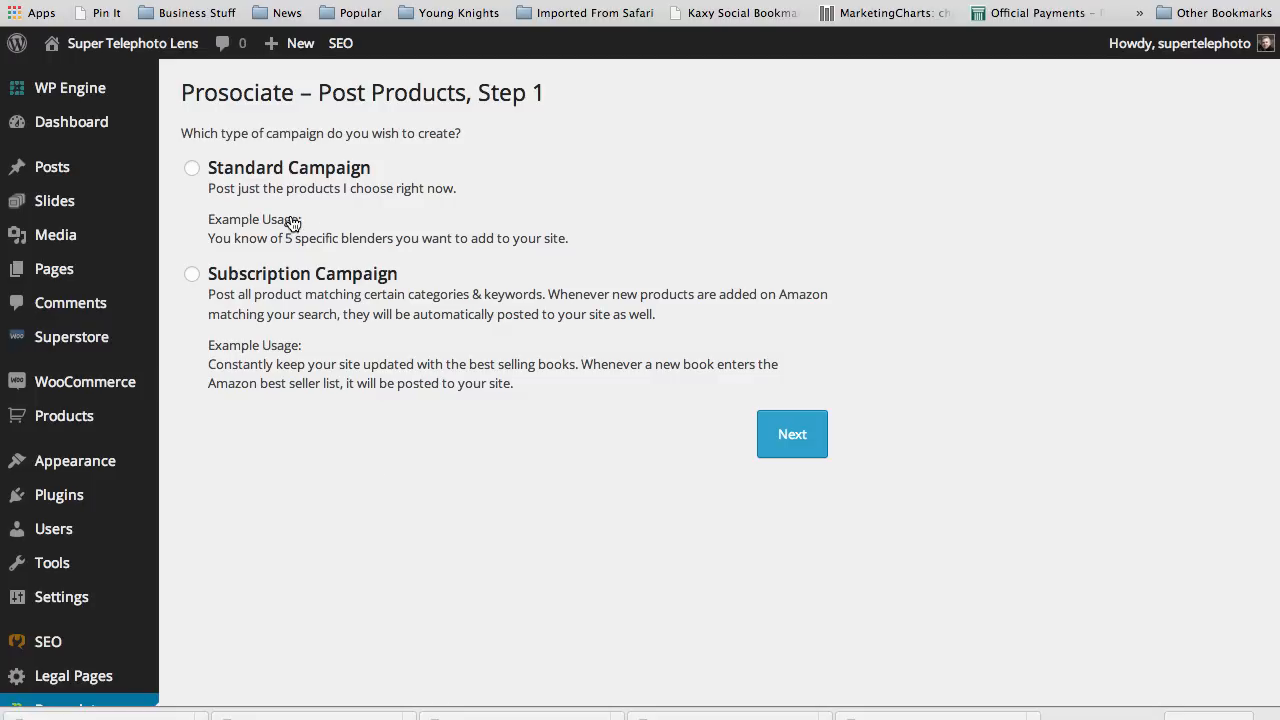
mouse_move(587, 224)
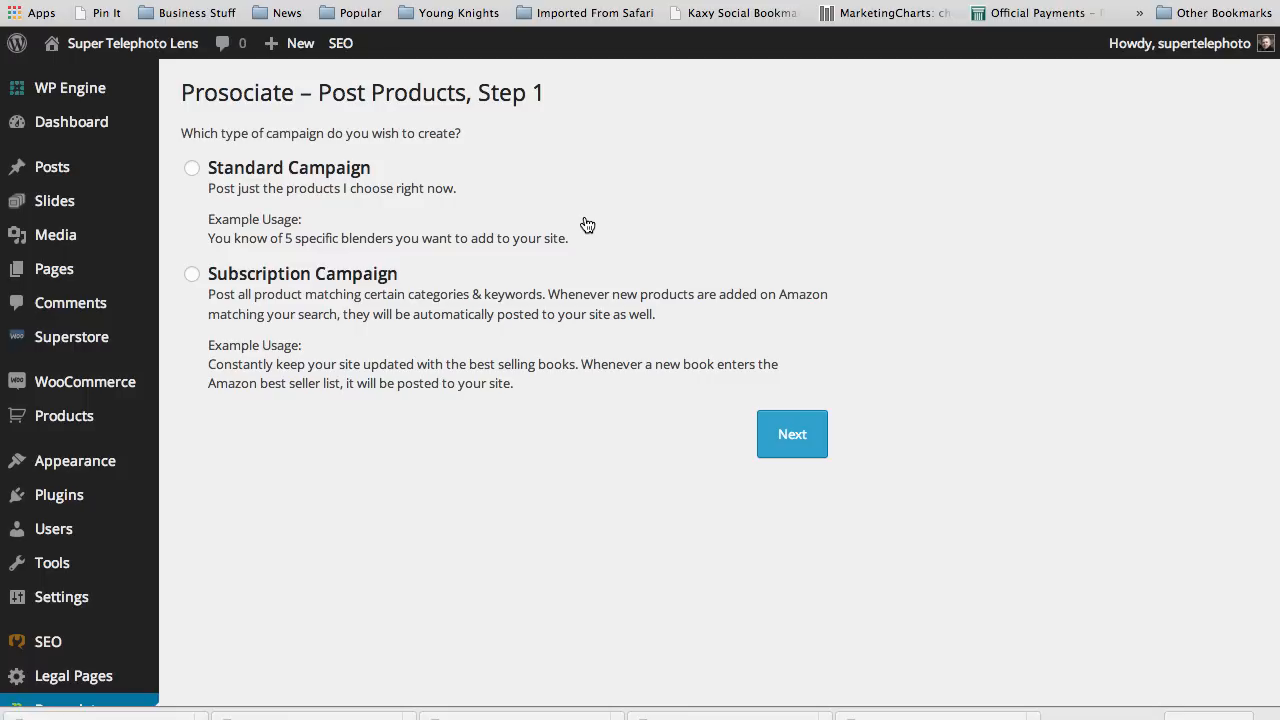
mouse_move(451, 278)
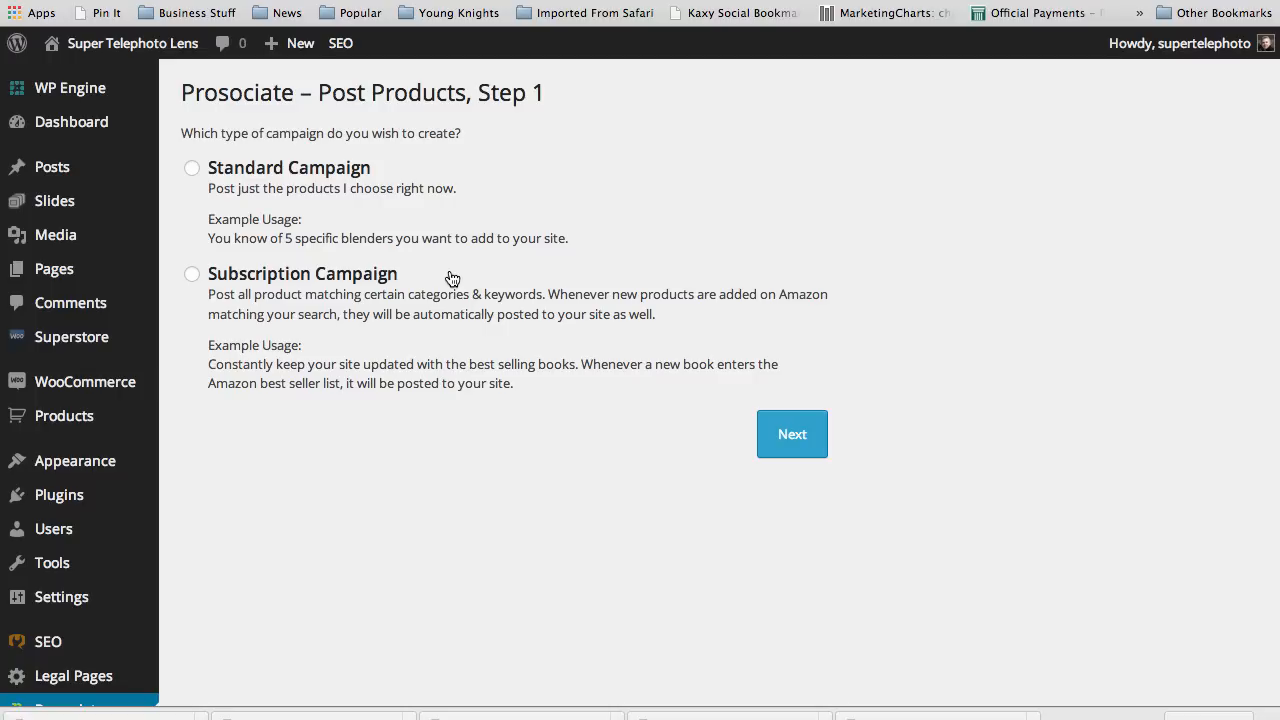
mouse_move(820, 91)
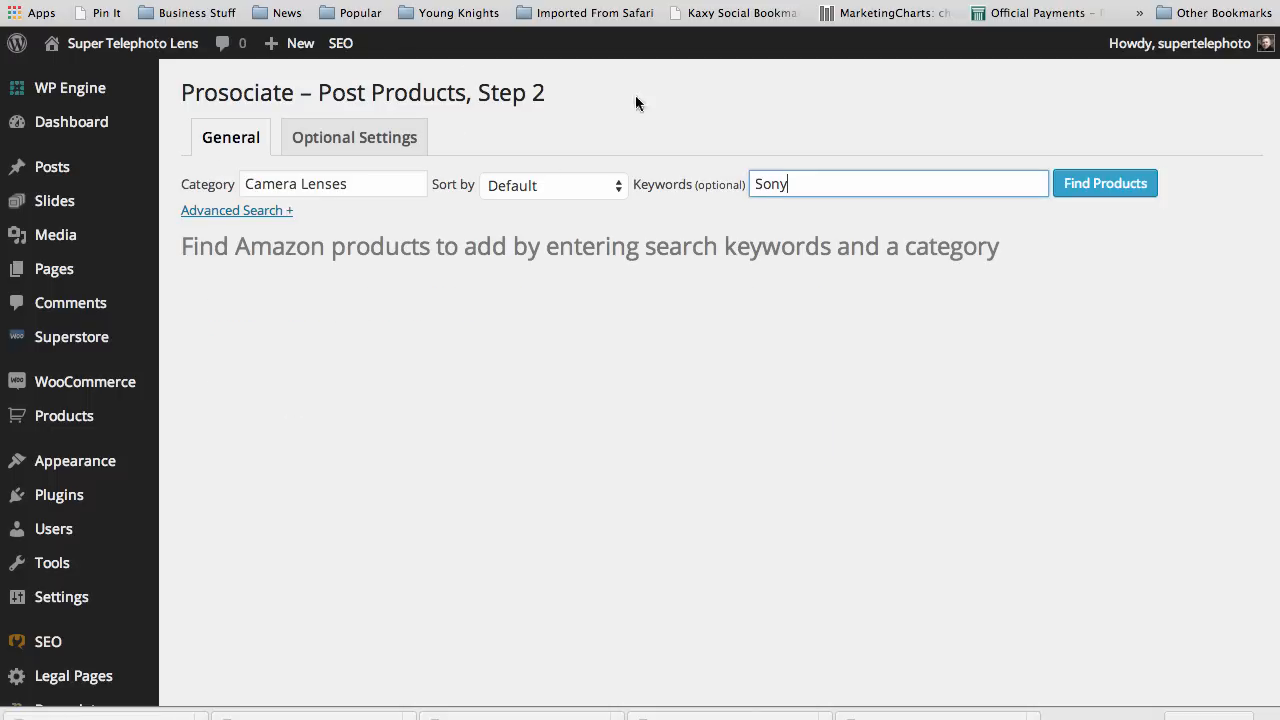
mouse_move(319, 245)
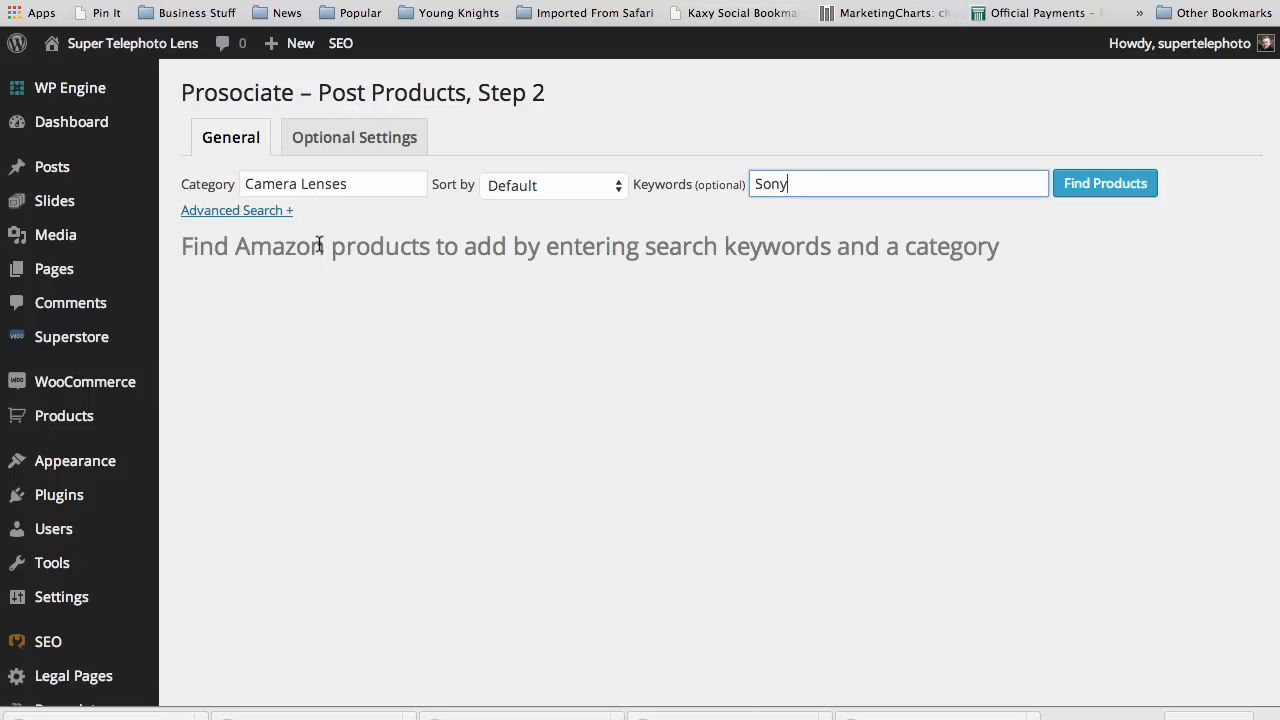
Choose Camera Lenses under Camera & Photo > Lenses as the search category
left_click(333, 184)
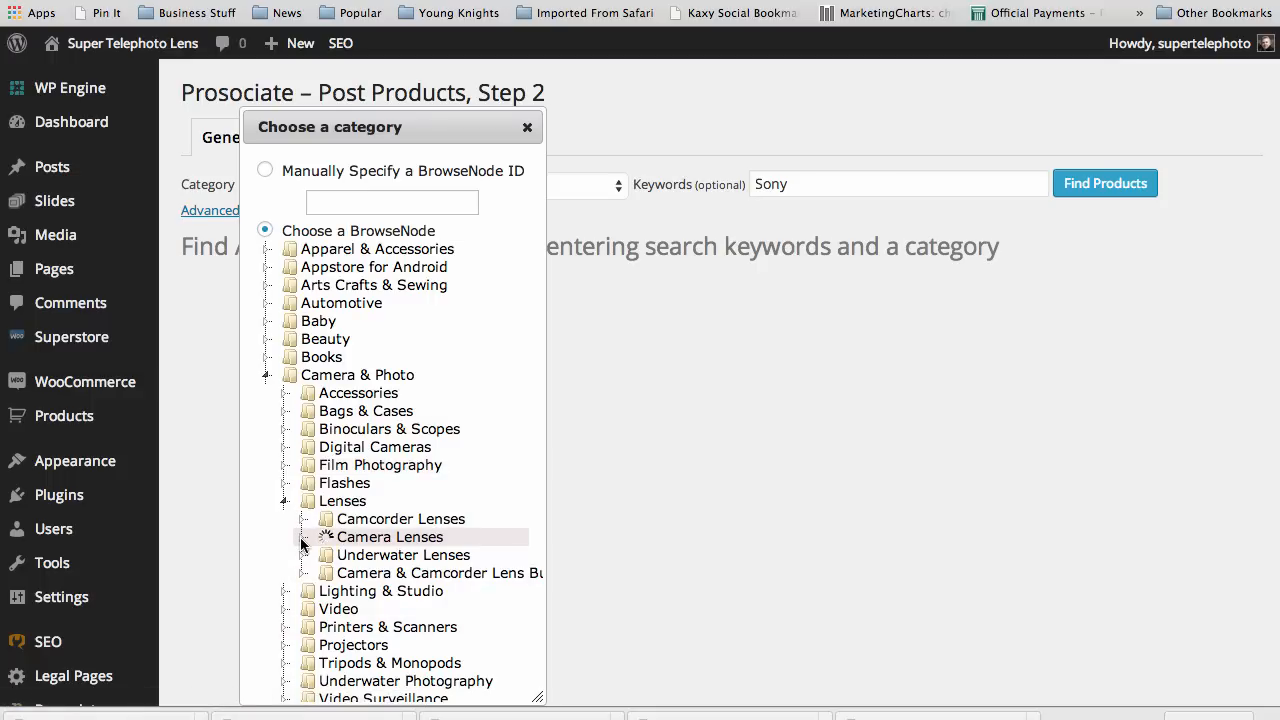
left_click(305, 537)
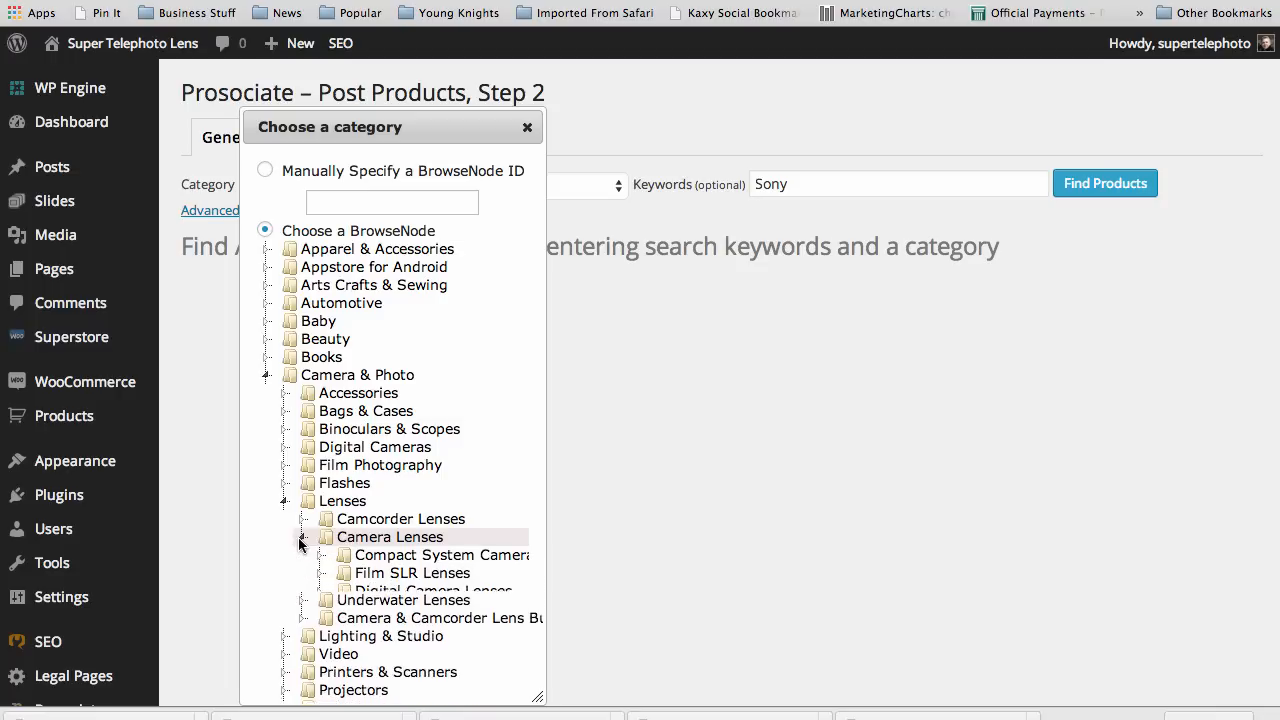
left_click(390, 537)
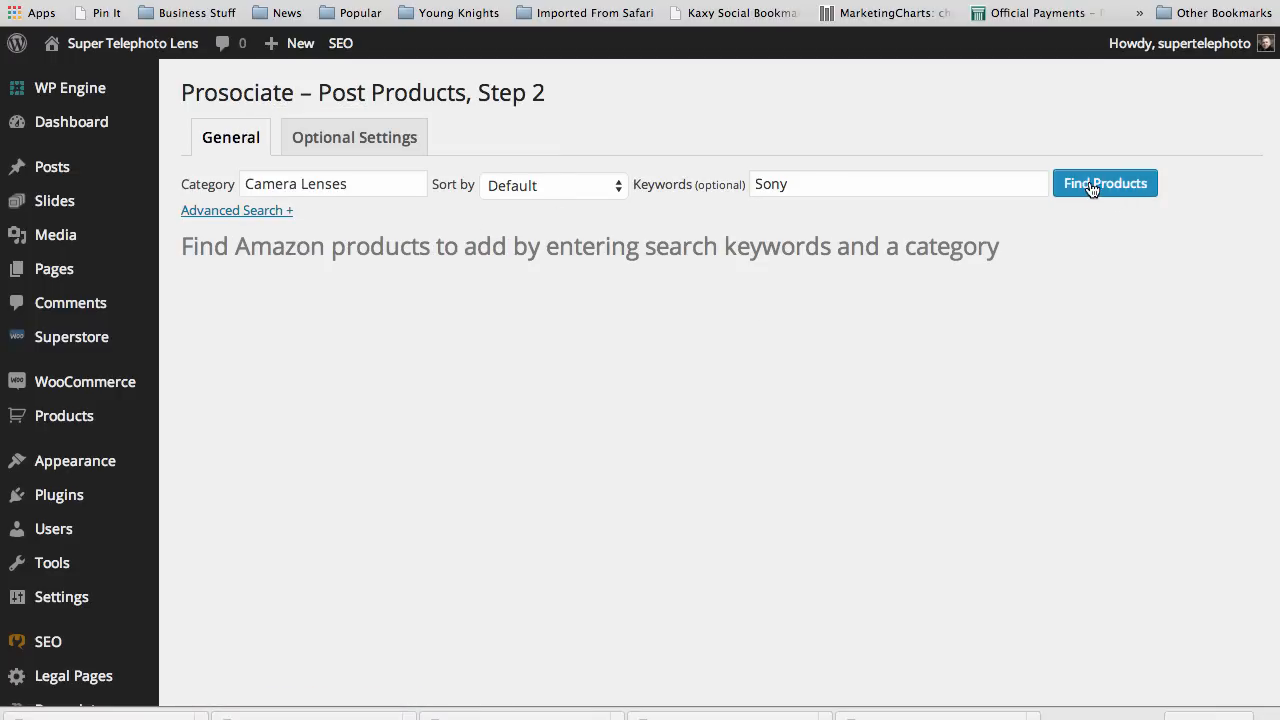
mouse_move(270, 228)
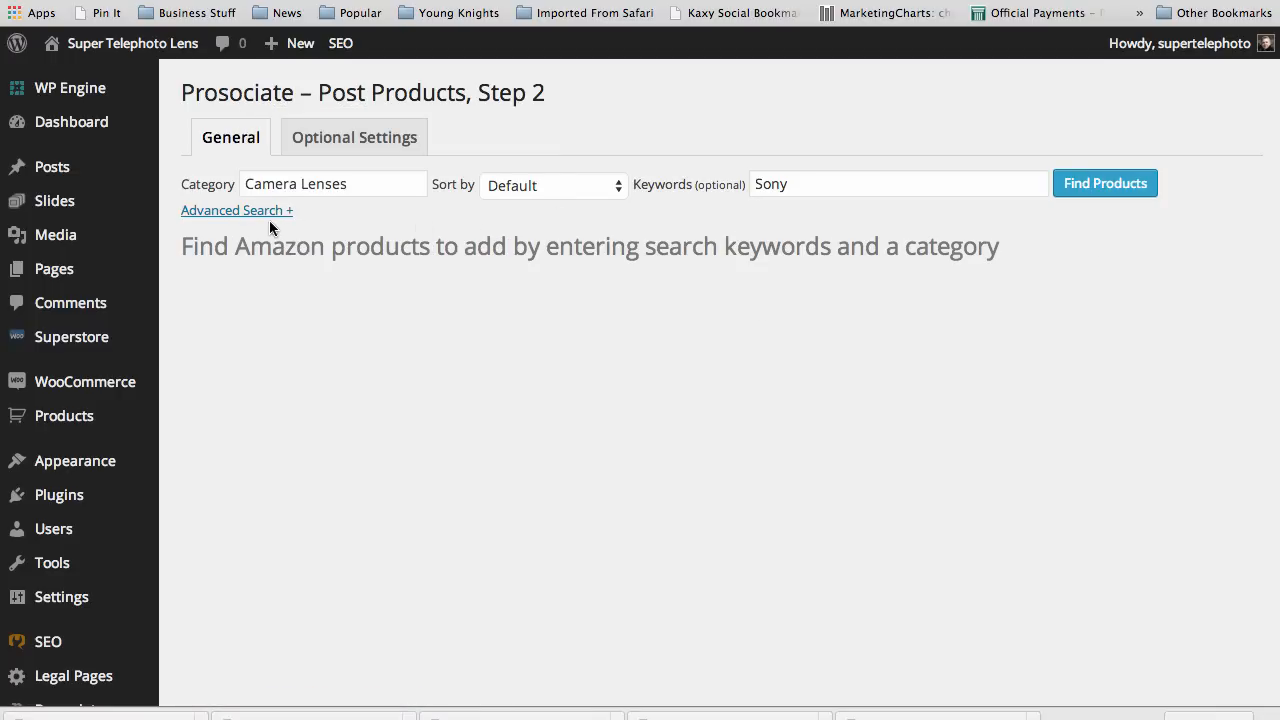
Open Advanced Search and enter a price range of 20 to 1000
left_click(237, 210)
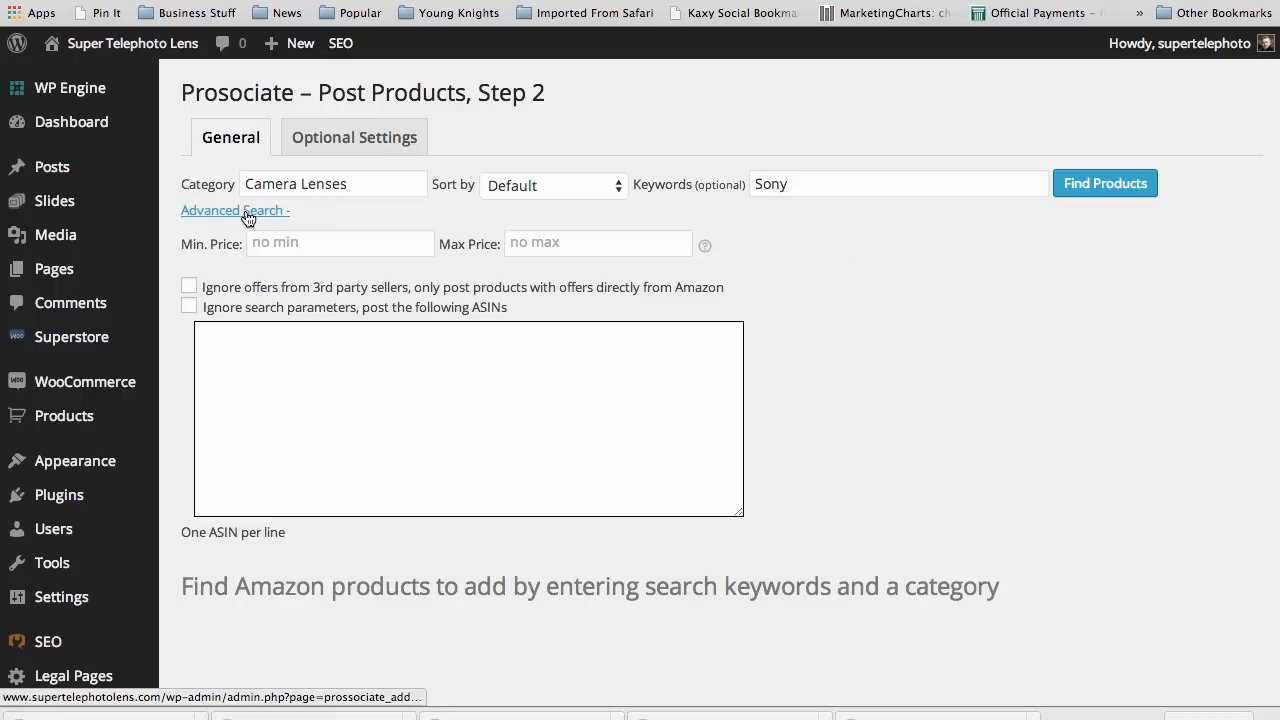
type("2")
type("1")
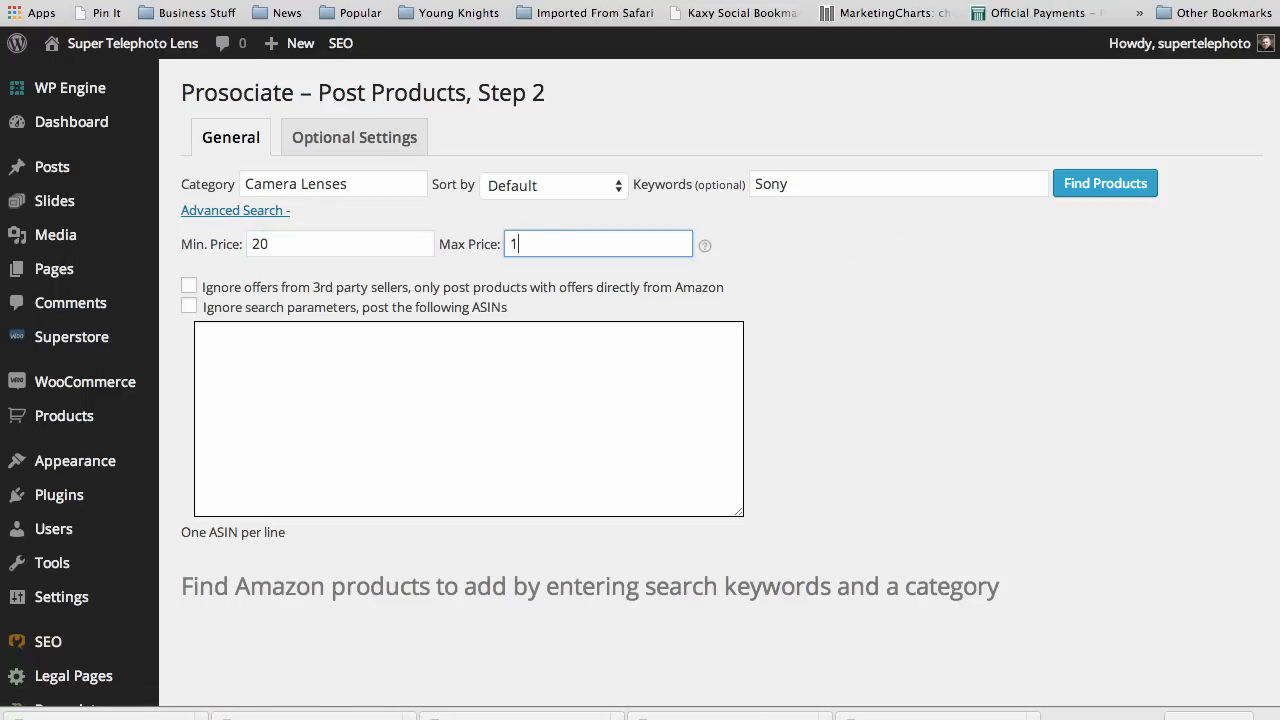
type("000")
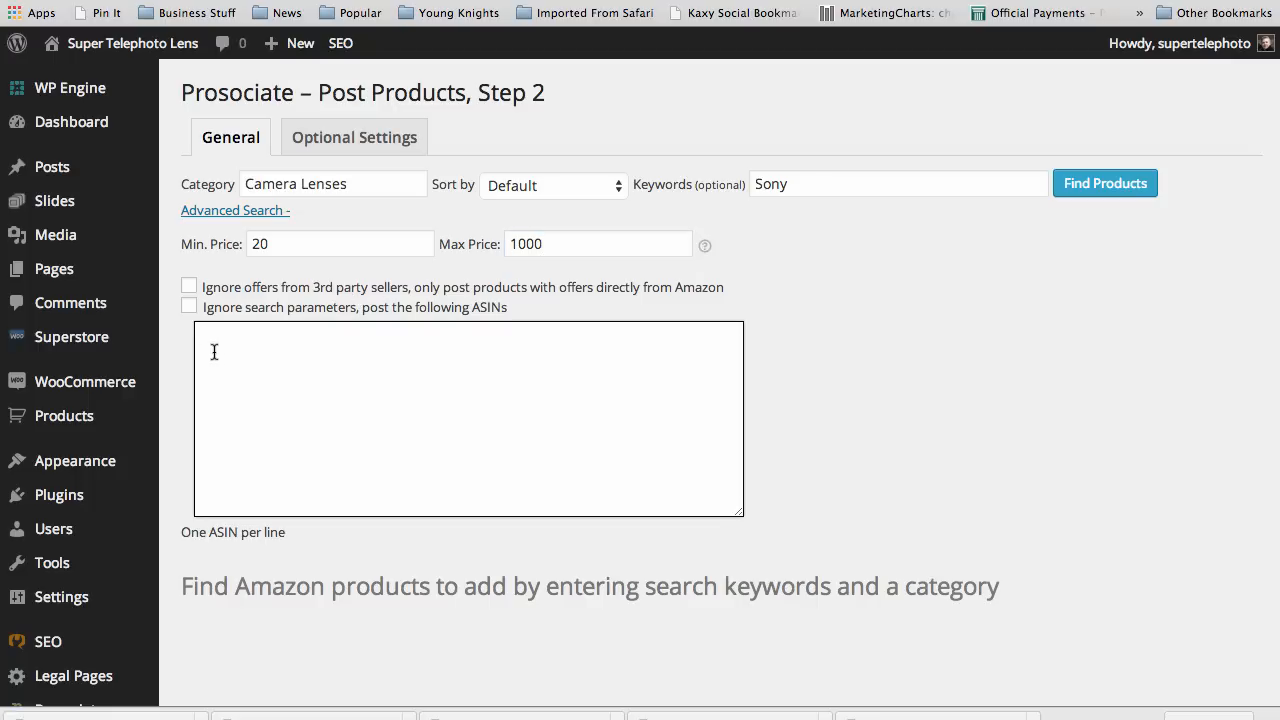
mouse_move(516, 402)
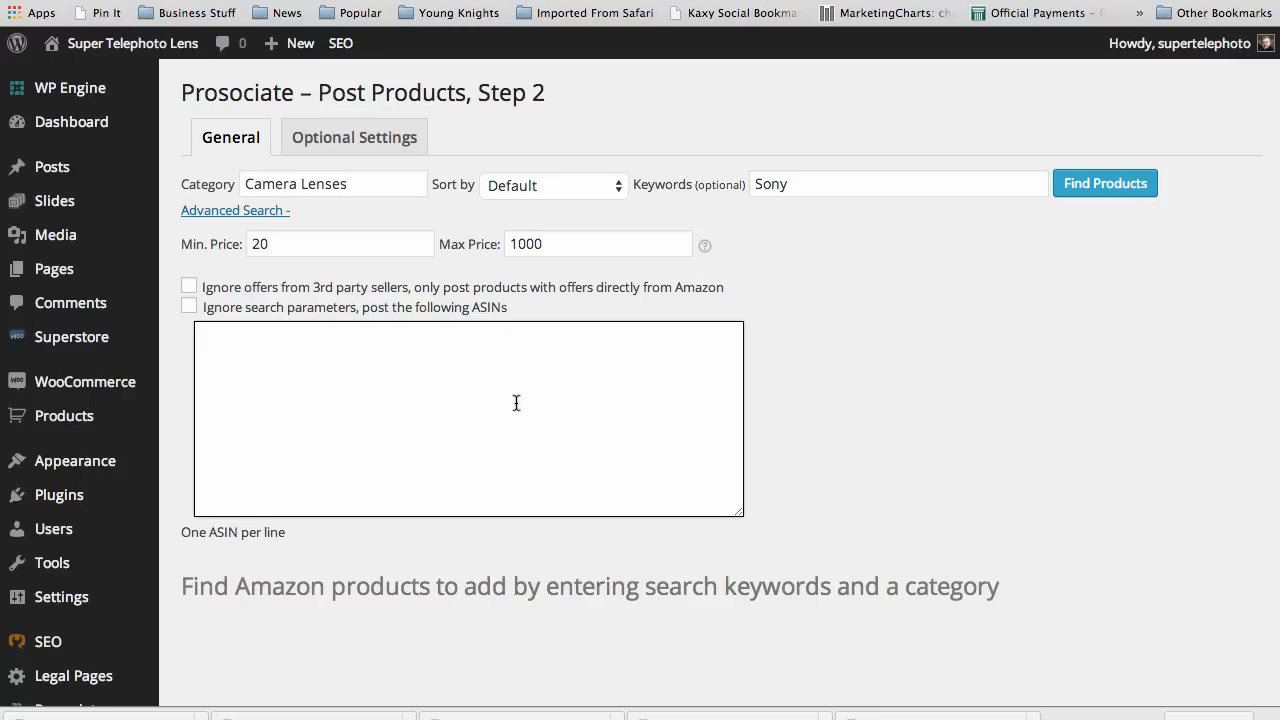
mouse_move(1007, 257)
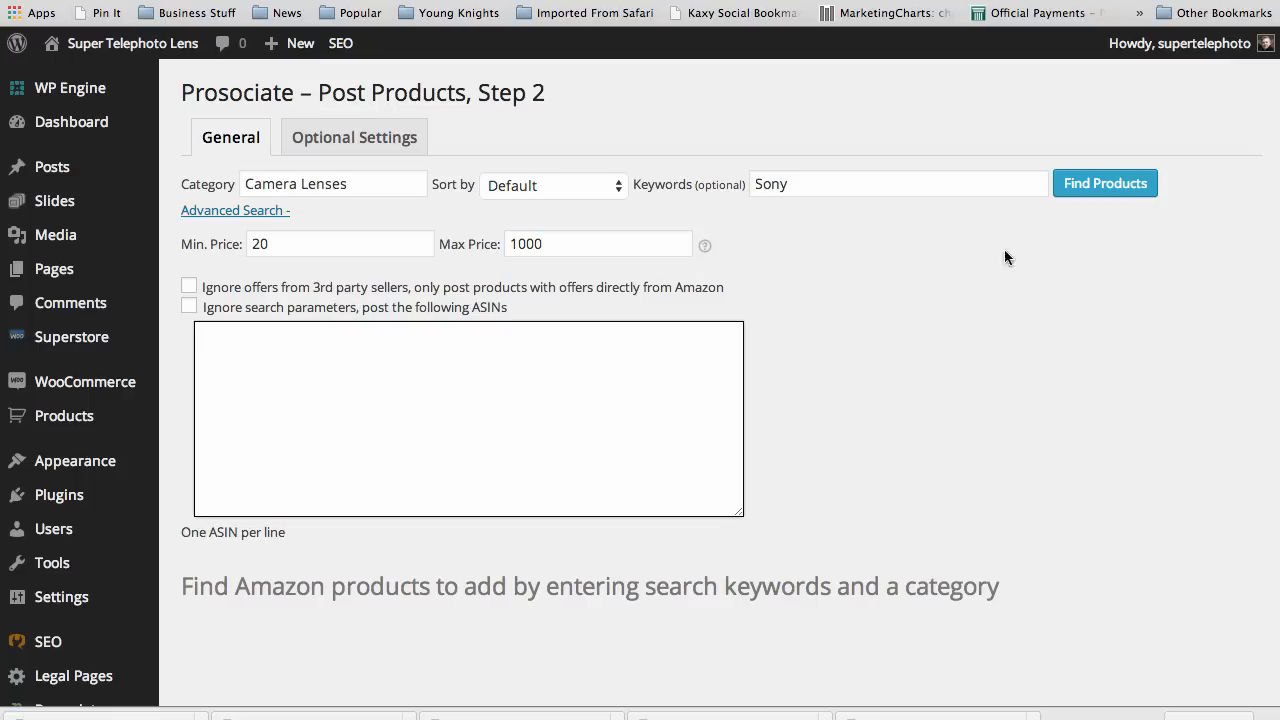
Search Camera Lenses without the Sony keyword and select all 58 results for posting
left_click(1105, 183)
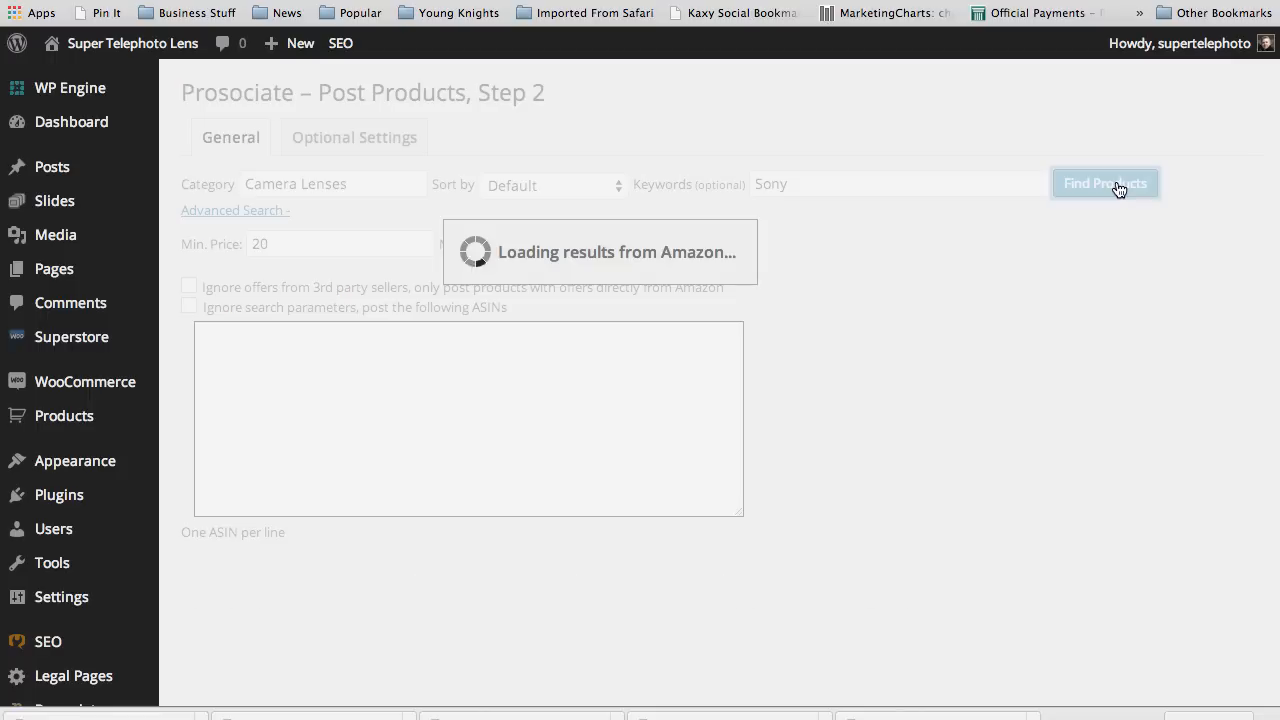
left_click(1104, 183)
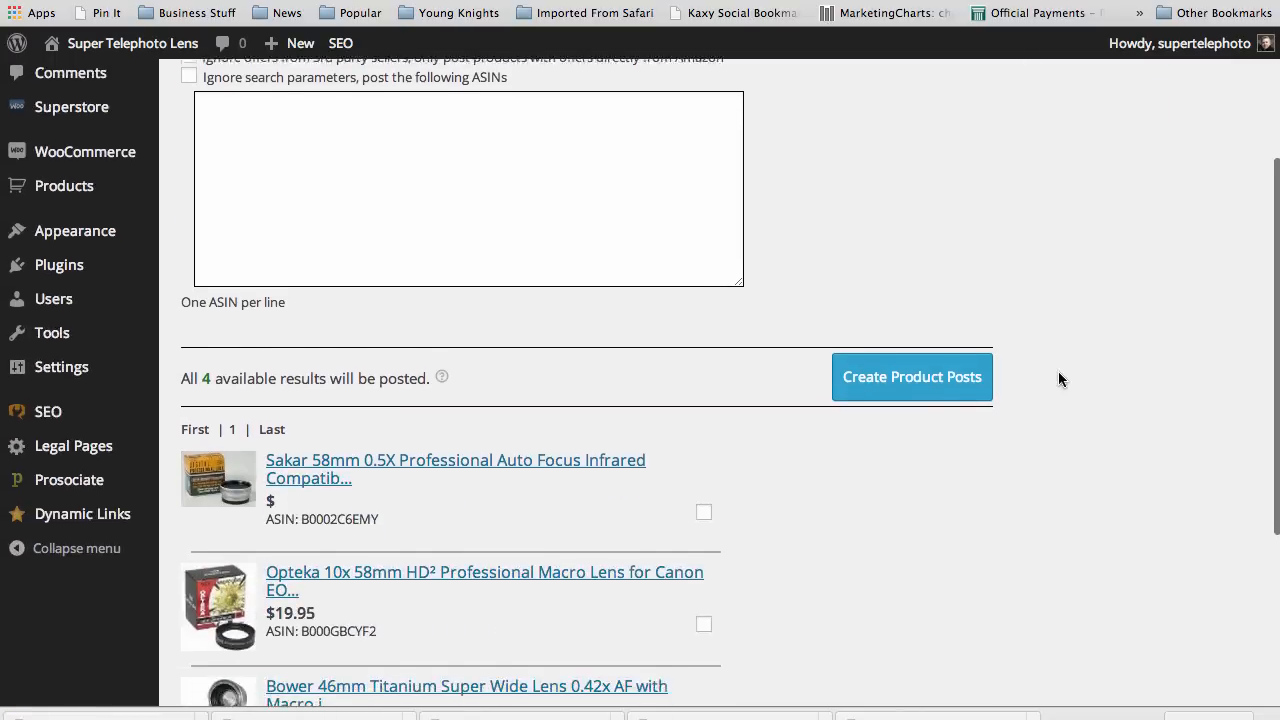
scroll("down", 3)
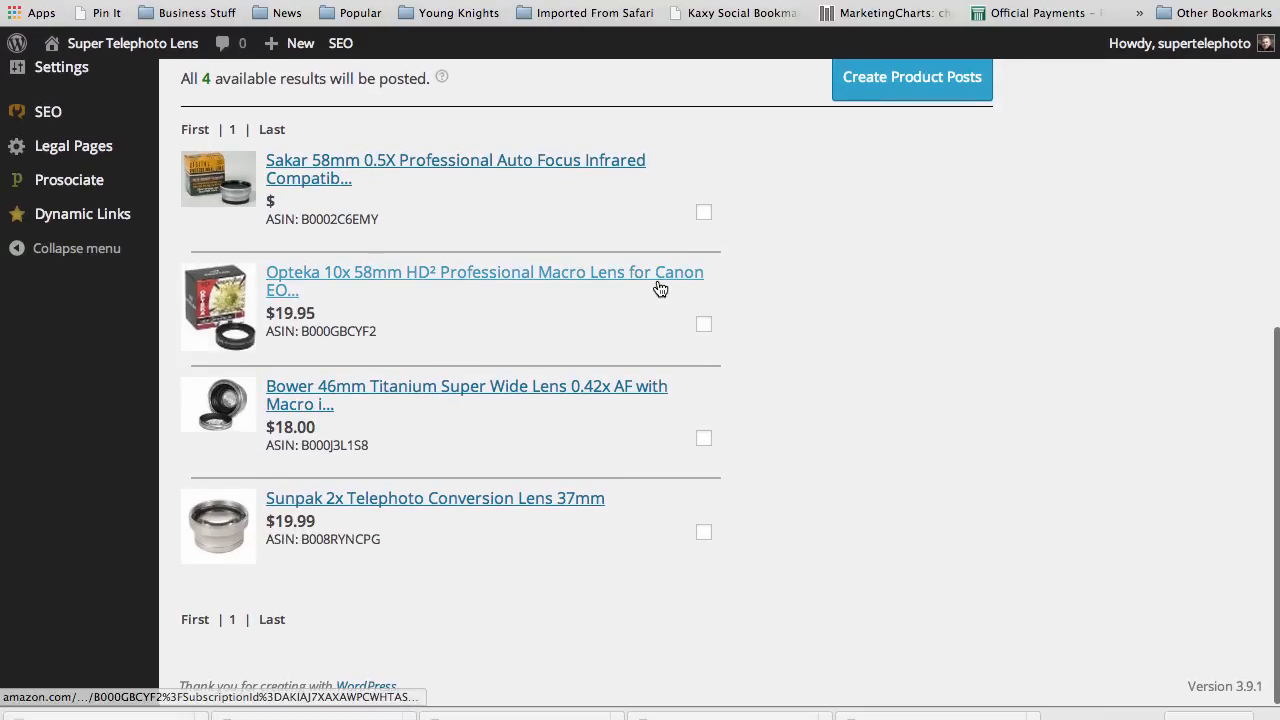
mouse_move(940, 317)
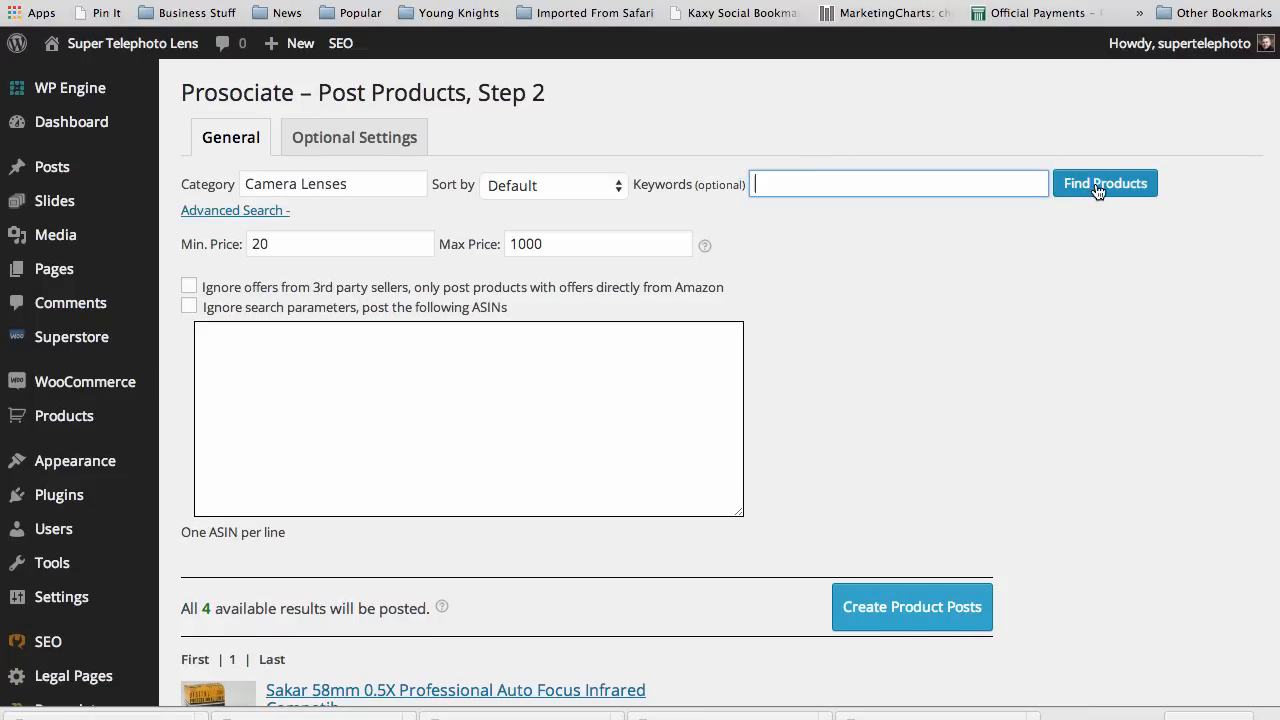
left_click(1105, 183)
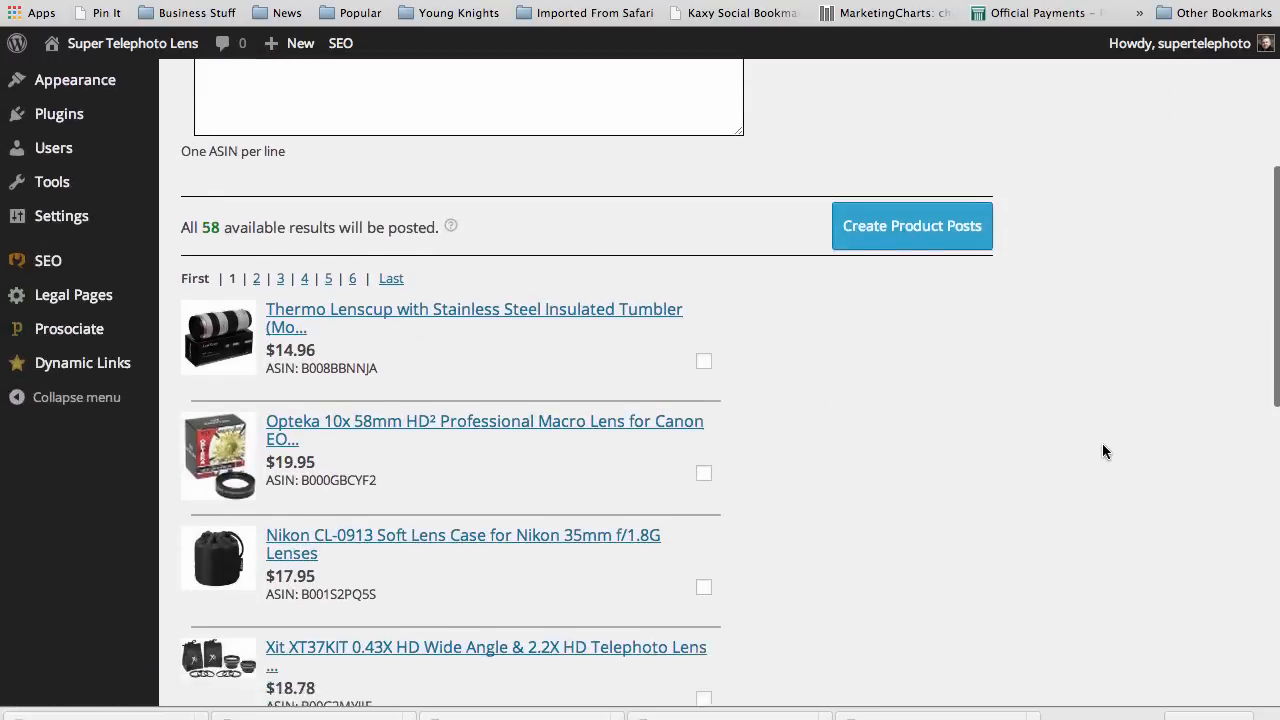
scroll("down", 3)
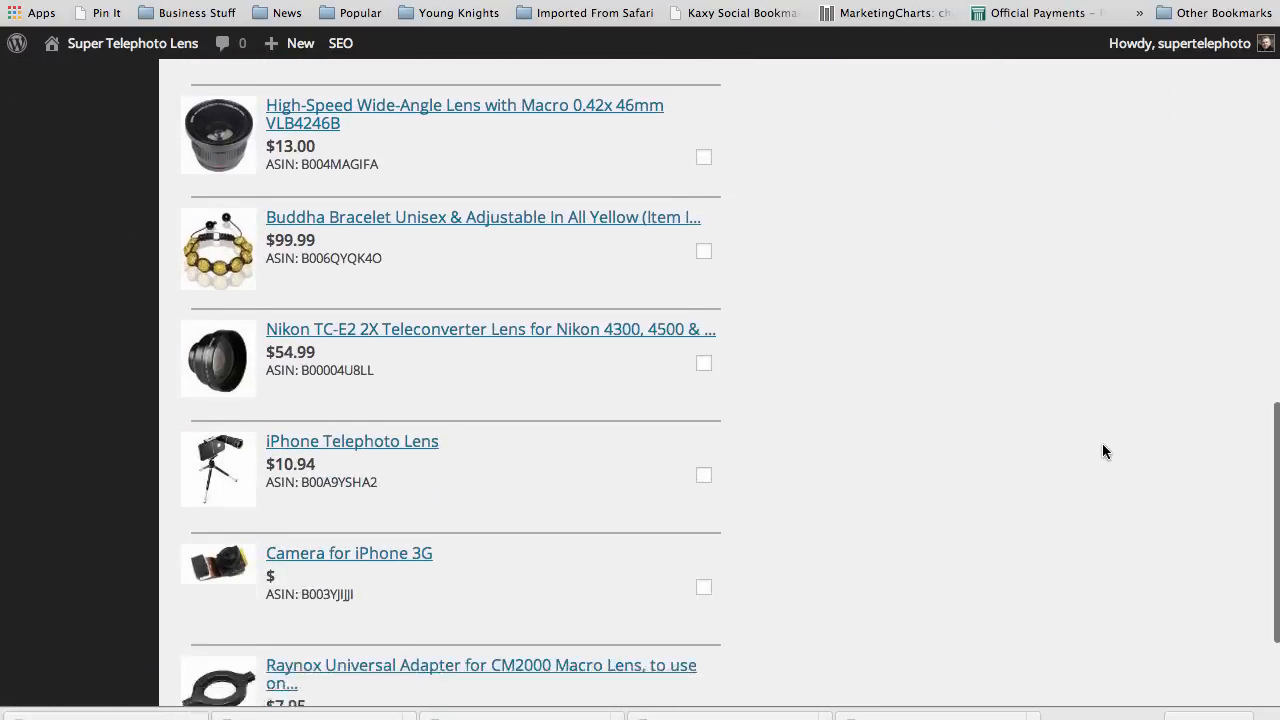
scroll("up", 3)
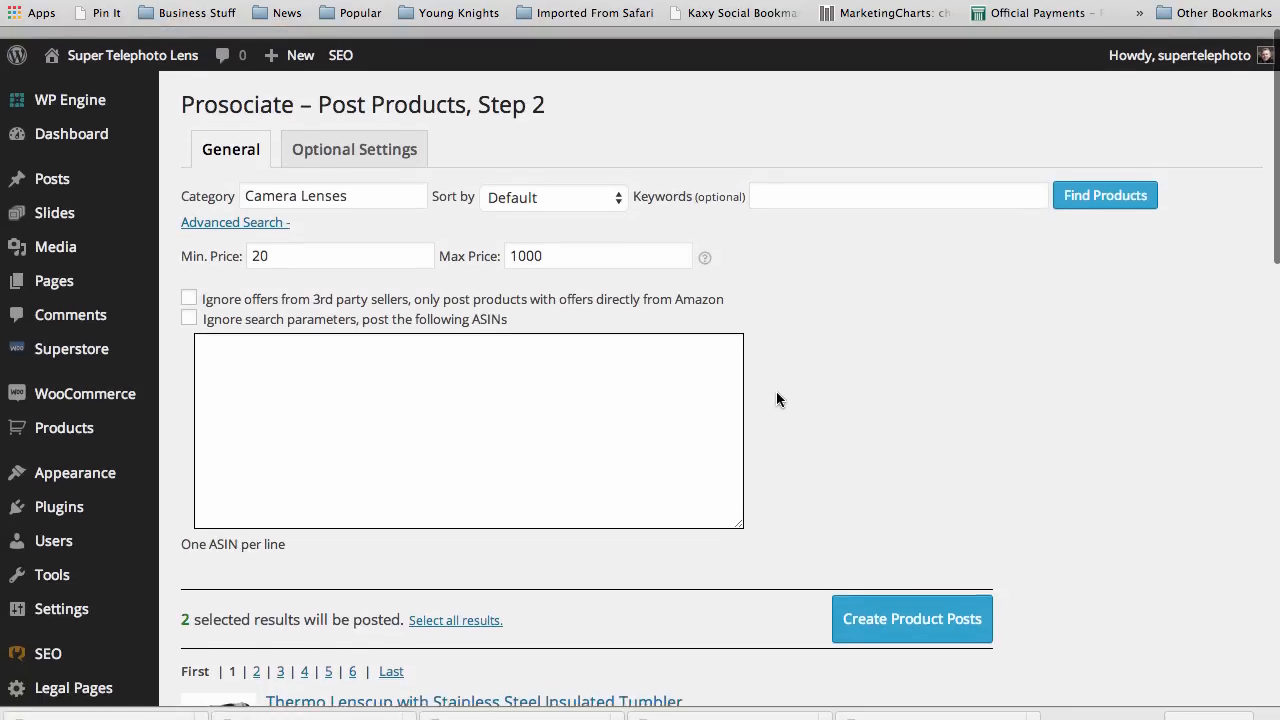
scroll("down", 3)
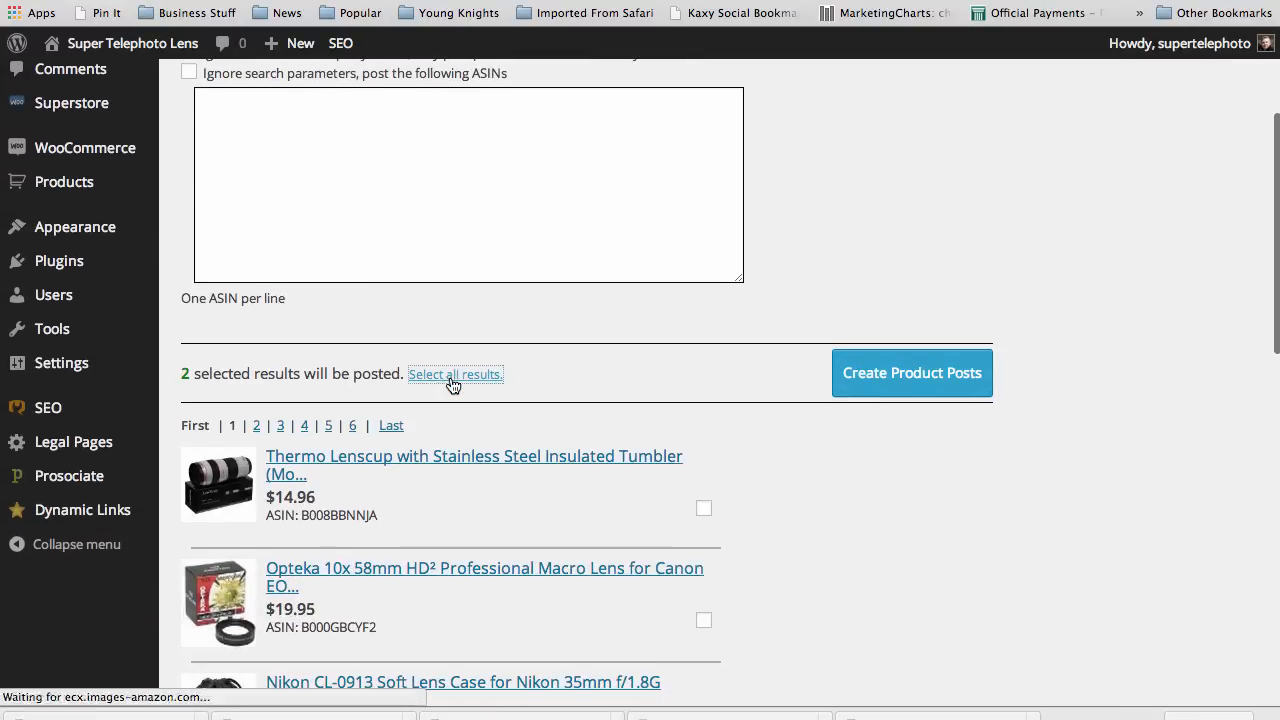
left_click(454, 373)
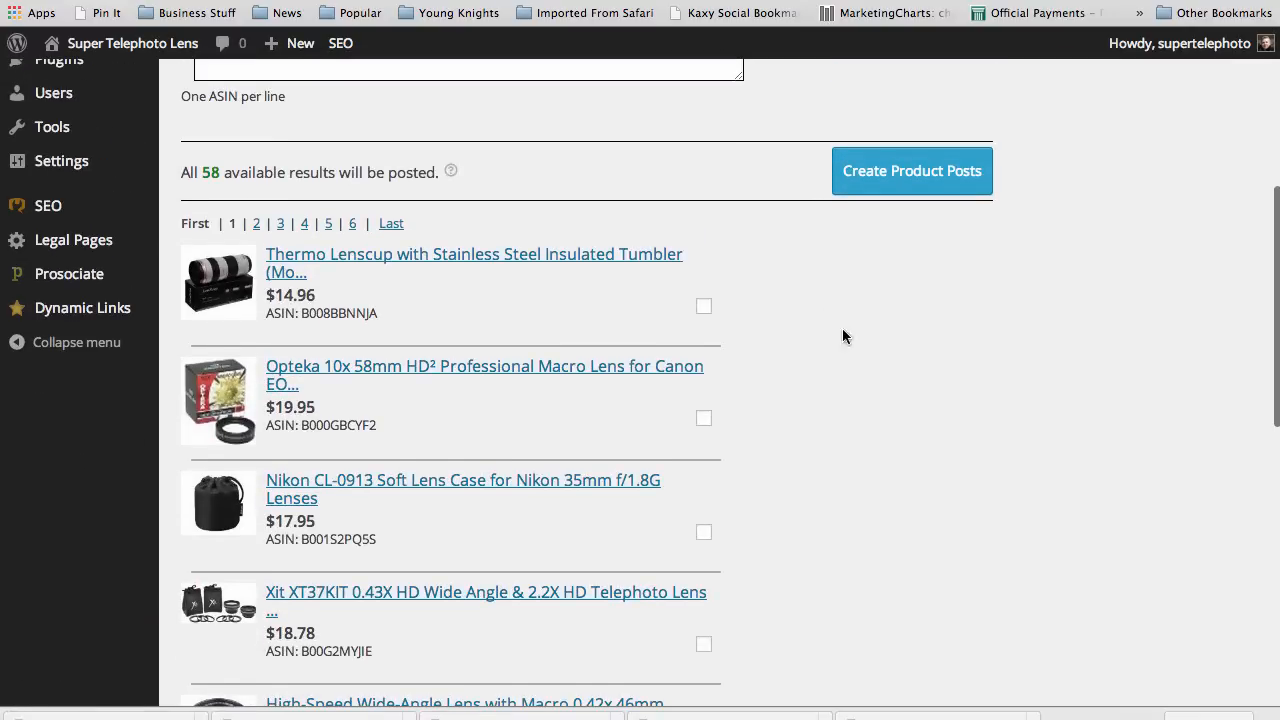
mouse_move(847, 317)
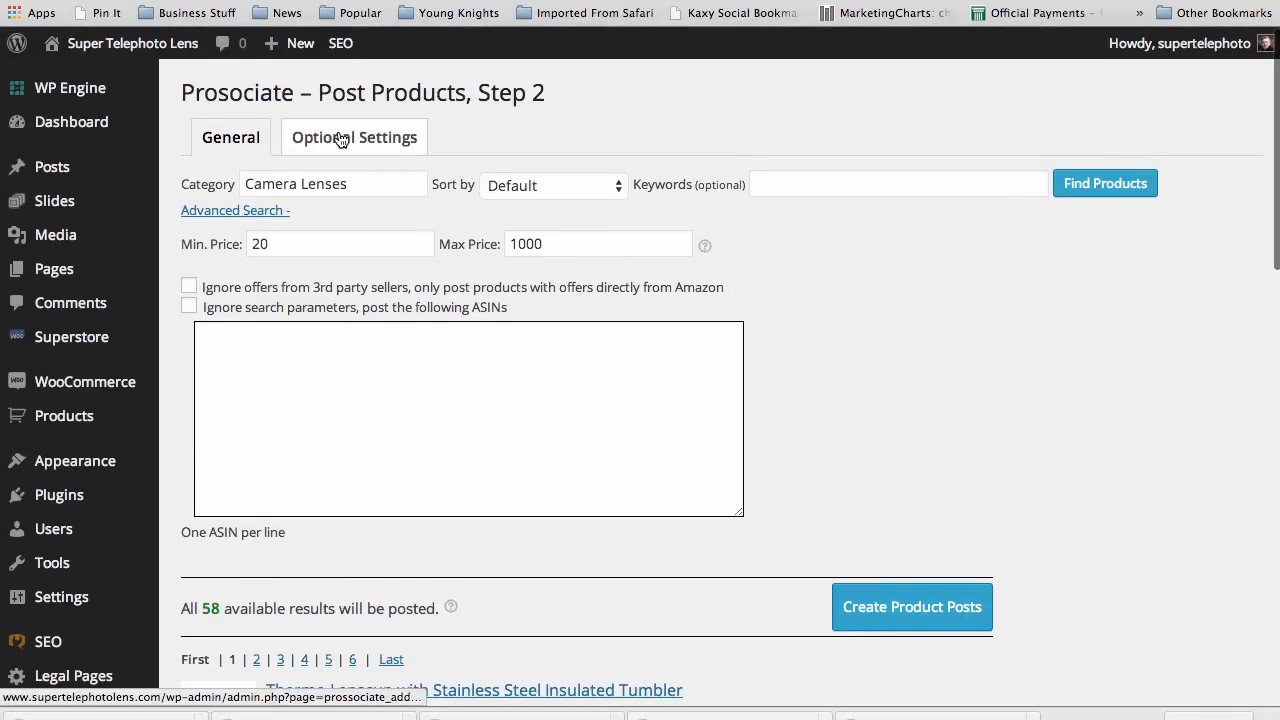
Open Advanced Options and leave assigning products to chosen categories turned off
left_click(354, 137)
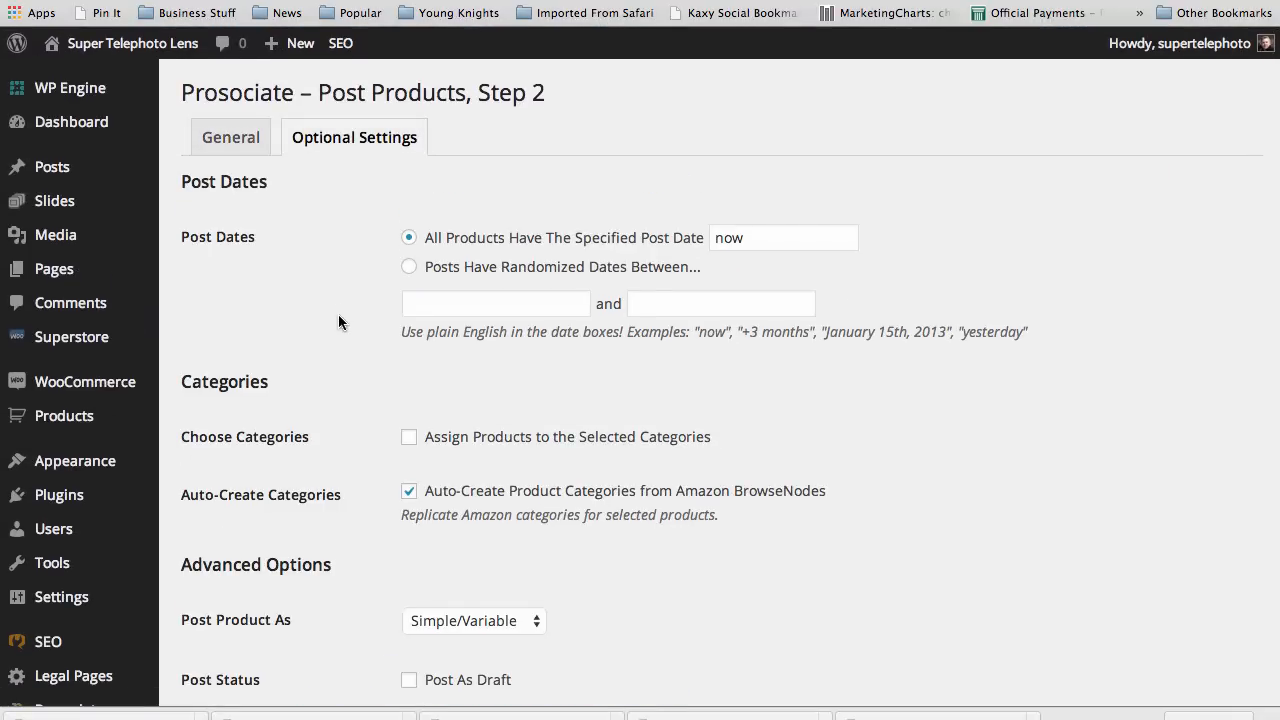
scroll("down", 3)
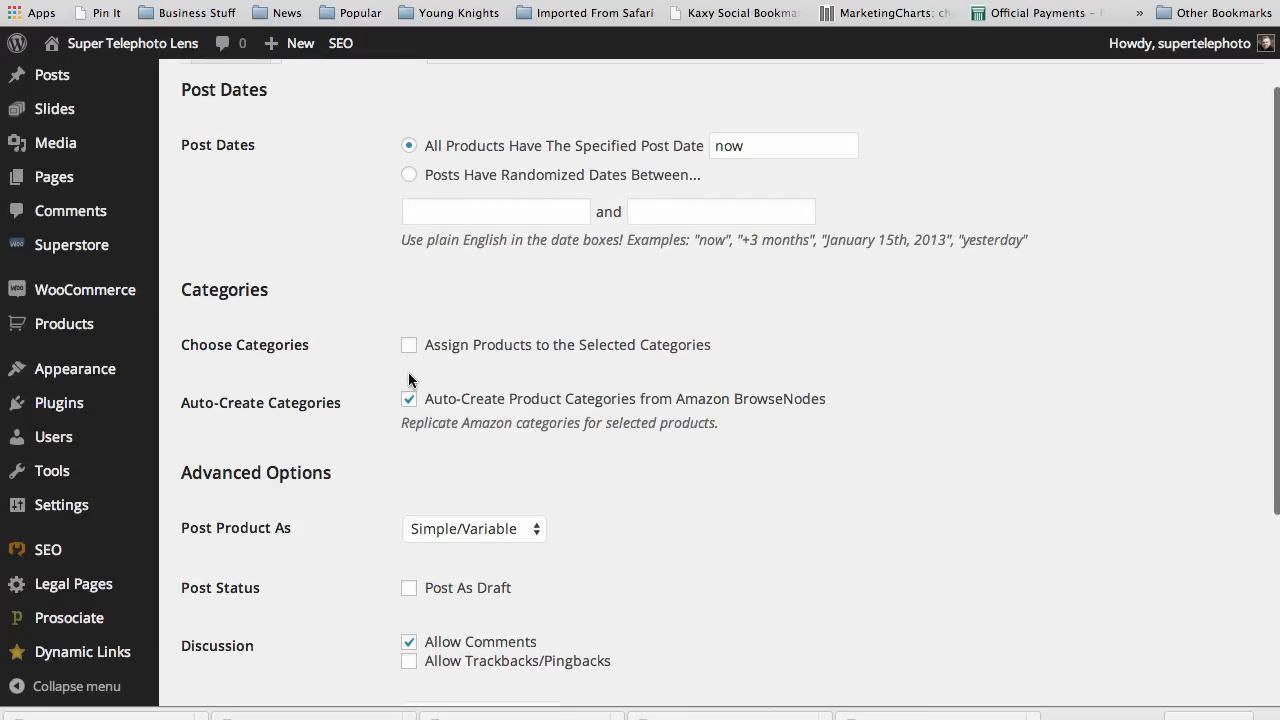
left_click(408, 344)
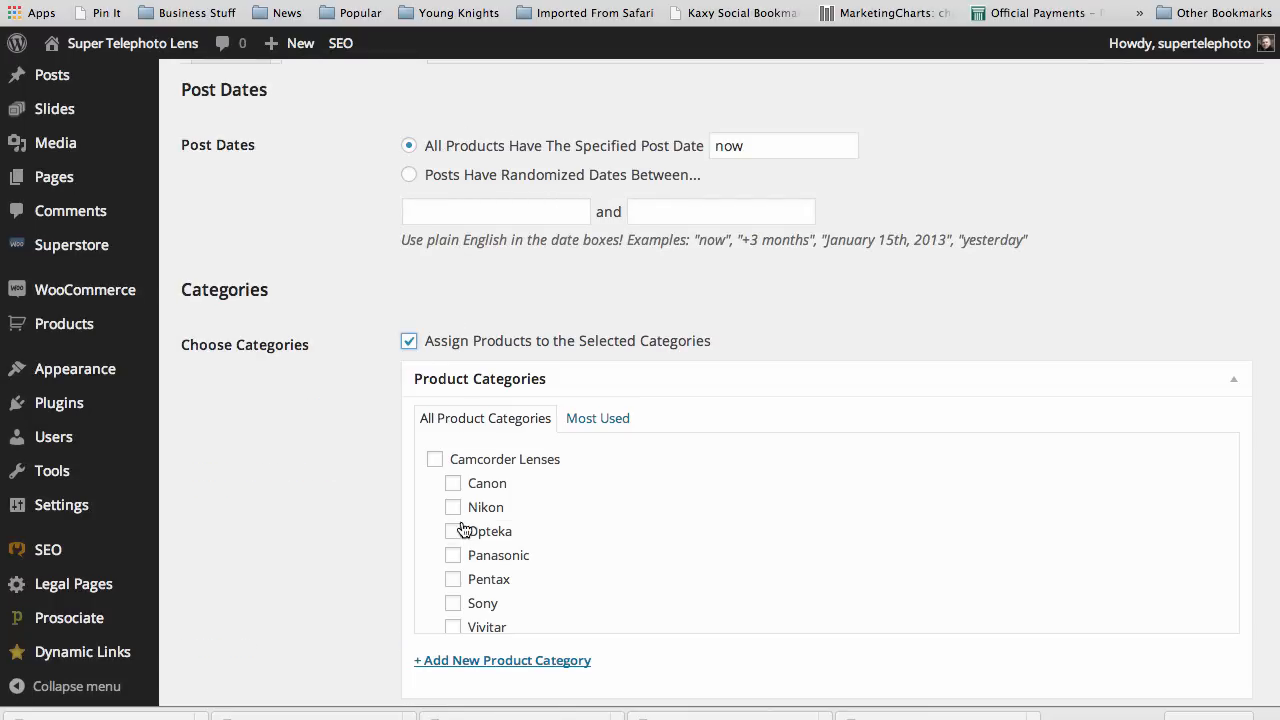
left_click(408, 341)
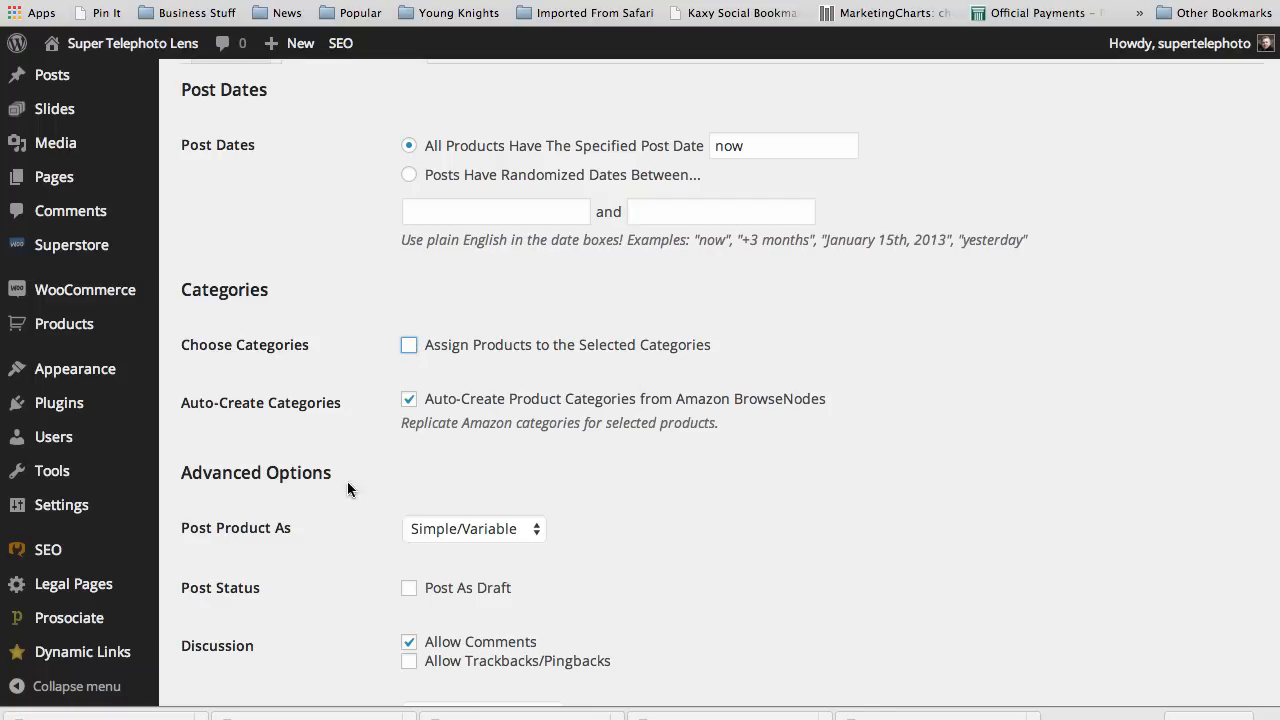
scroll("down", 3)
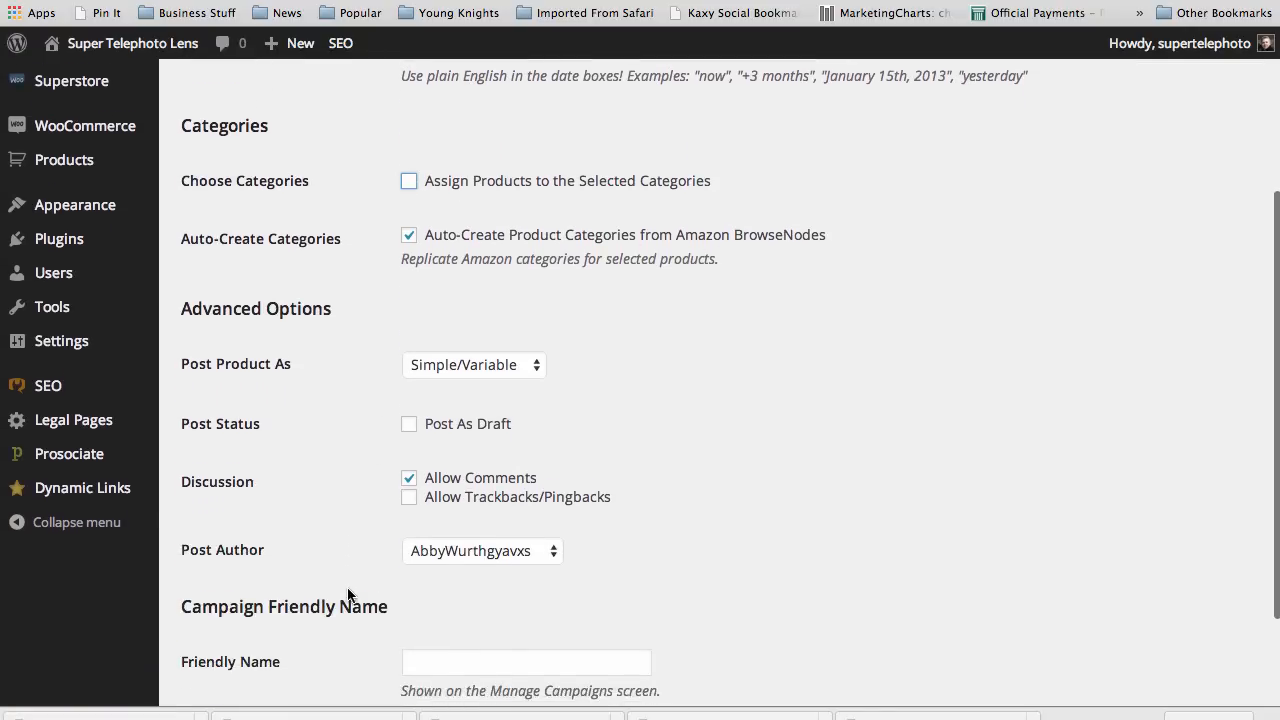
Keep posting products as Simple/Variable and pick a post author
left_click(473, 364)
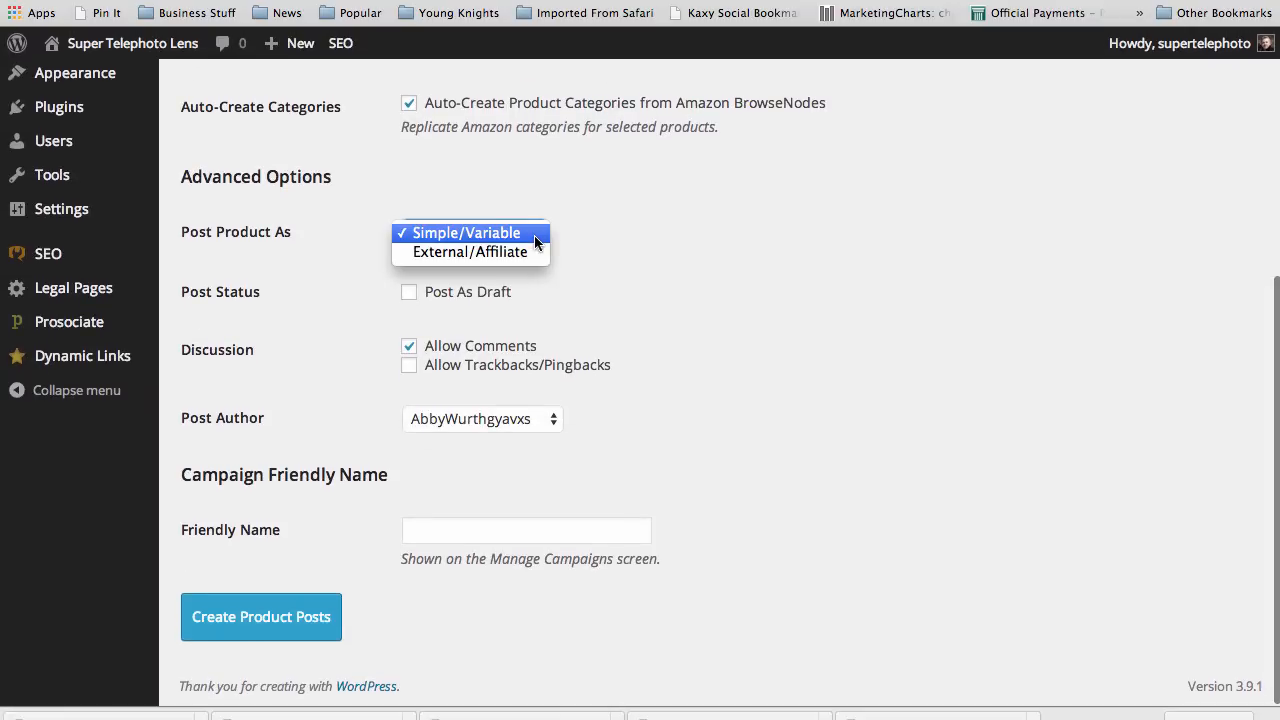
left_click(465, 232)
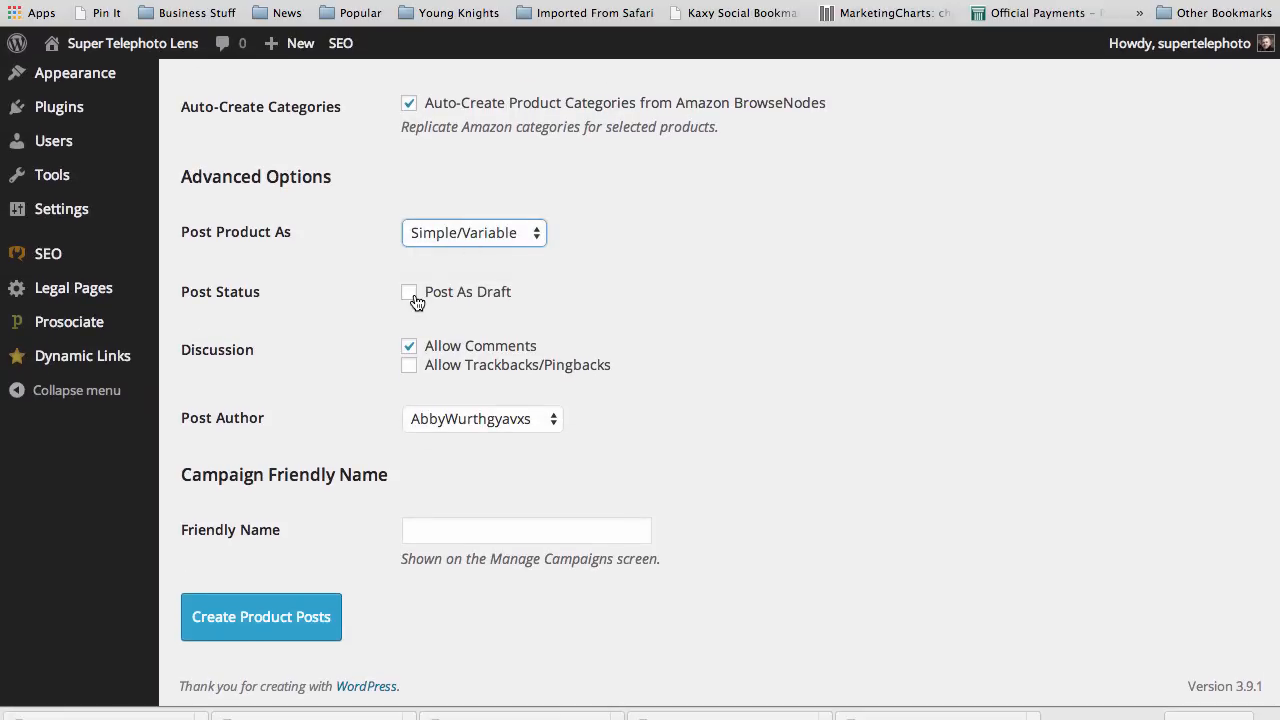
left_click(482, 418)
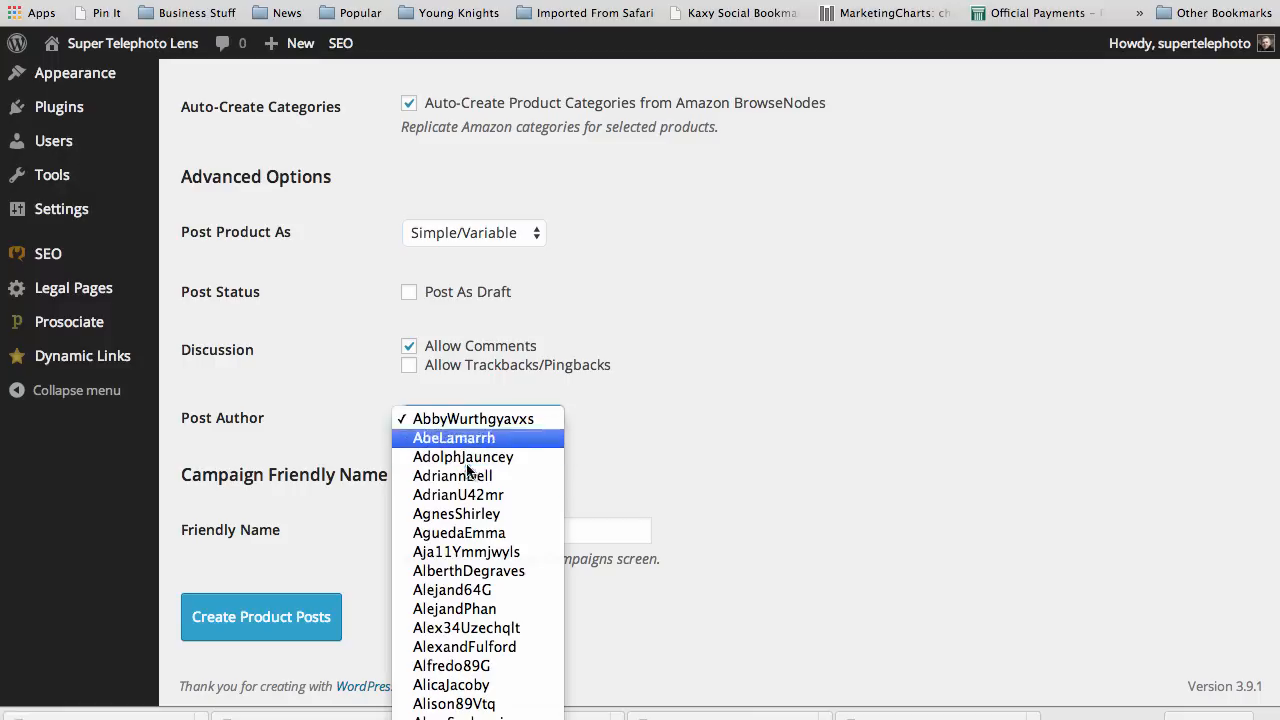
left_click(473, 418)
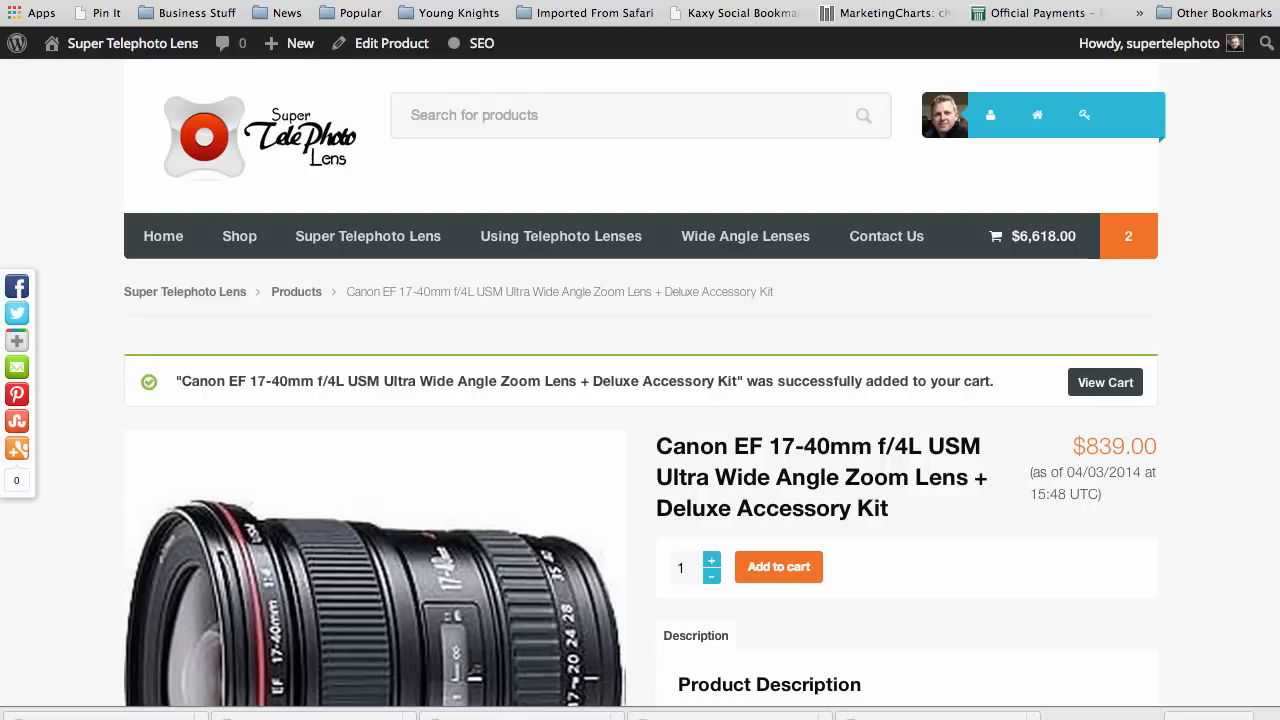
scroll("down", 3)
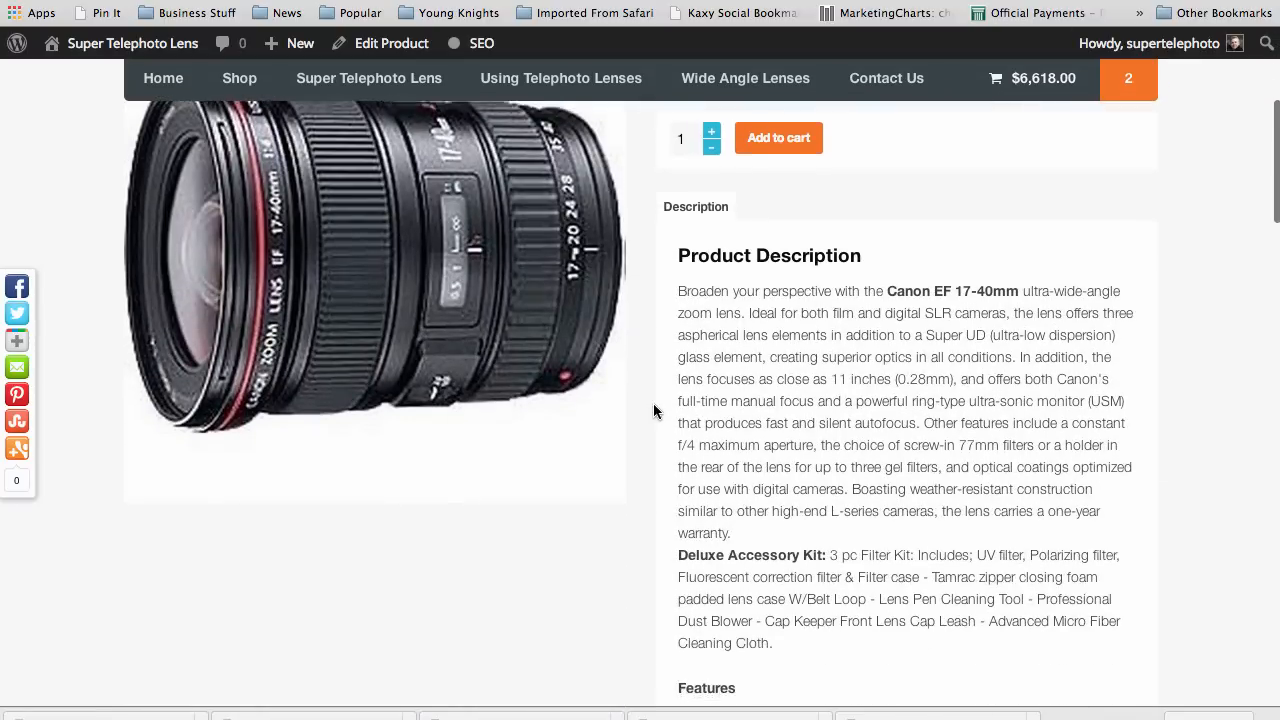
scroll("down", 3)
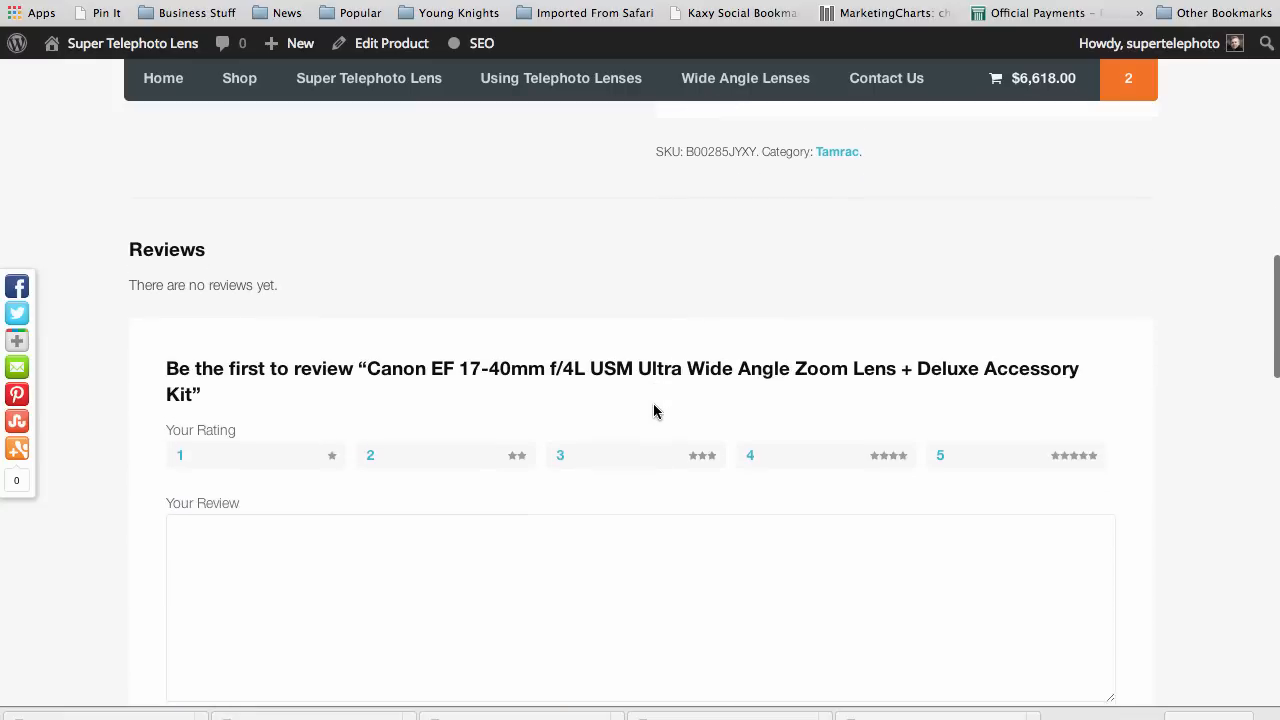
scroll("down", 3)
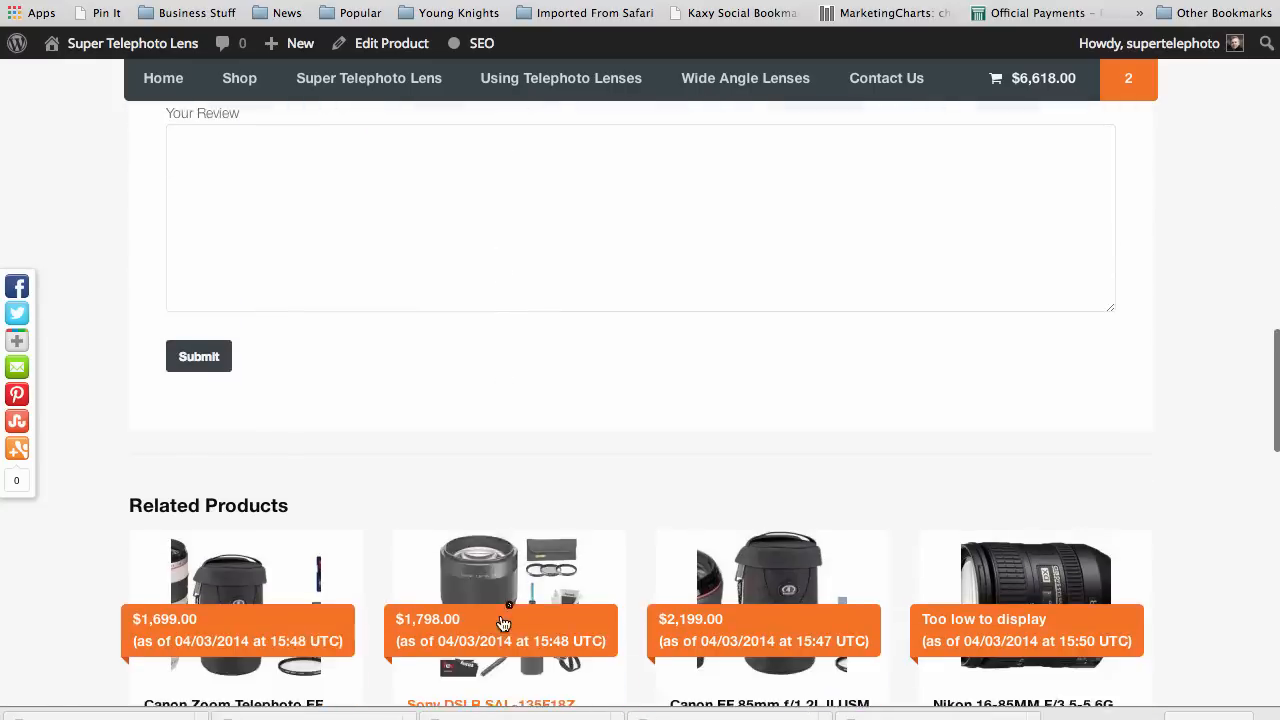
scroll("down", 3)
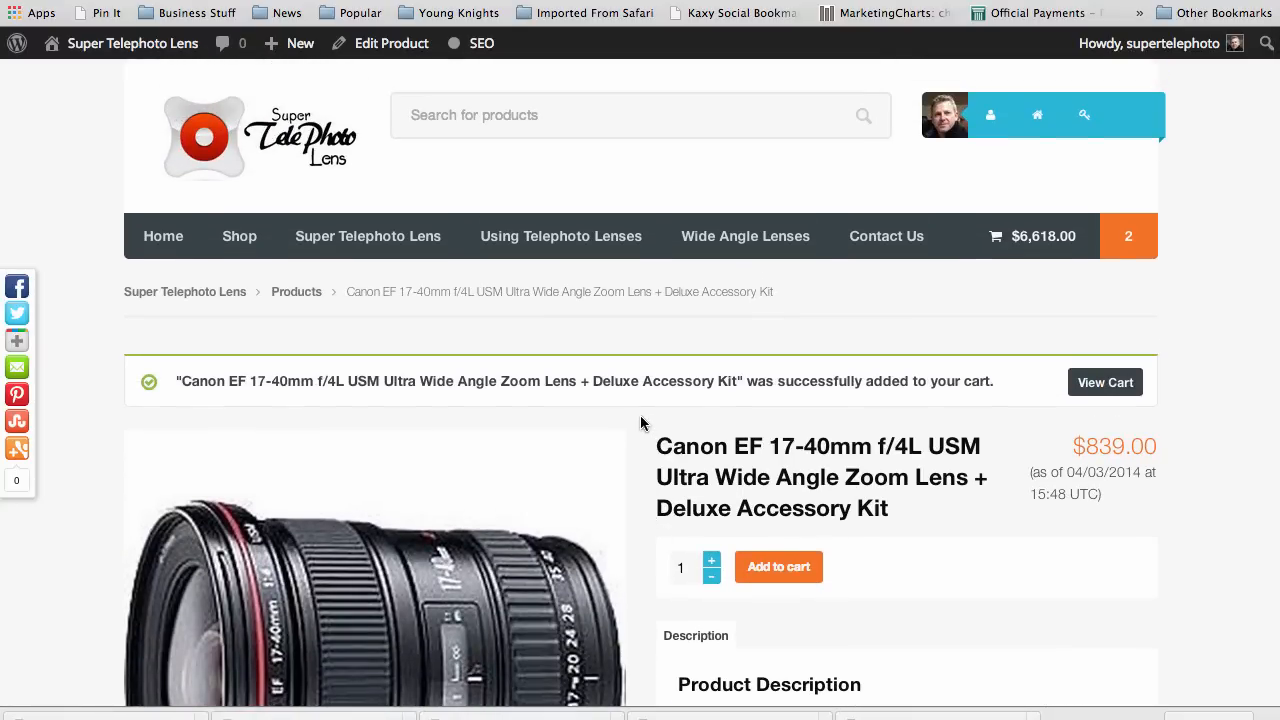
mouse_move(512, 480)
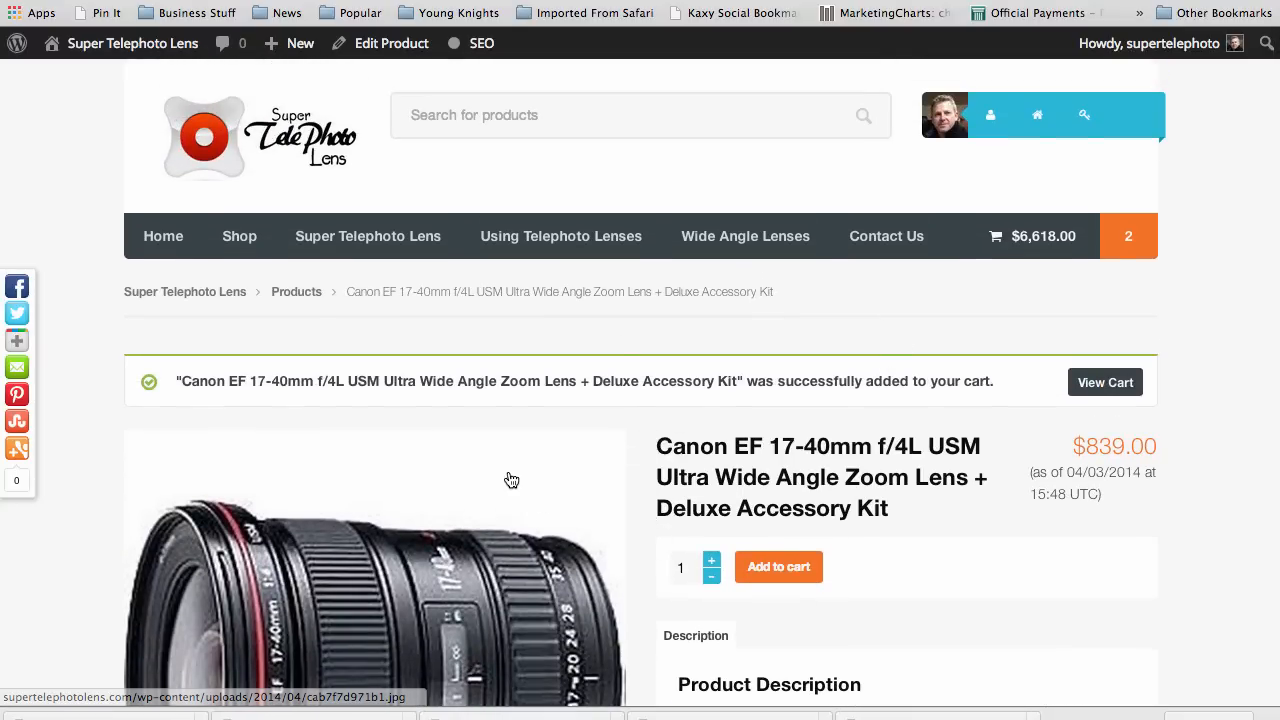
mouse_move(239, 236)
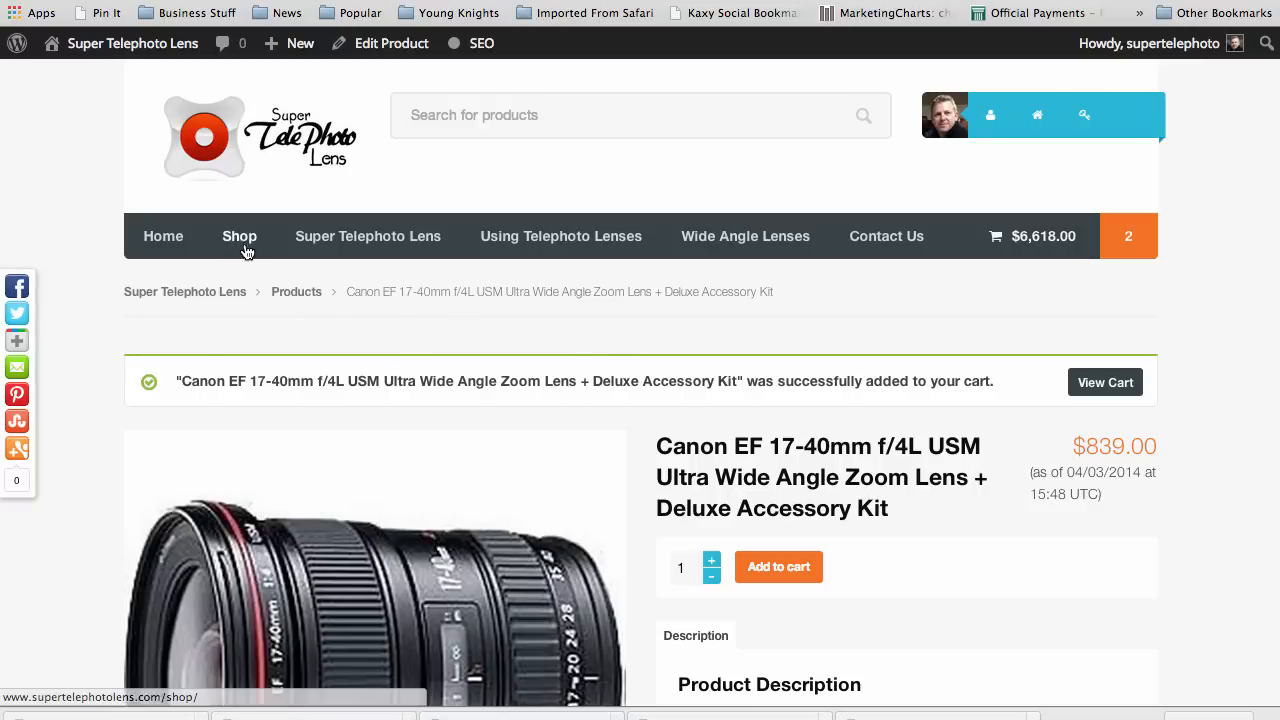
Go to Shop and scroll through the grid of 437 products
left_click(239, 236)
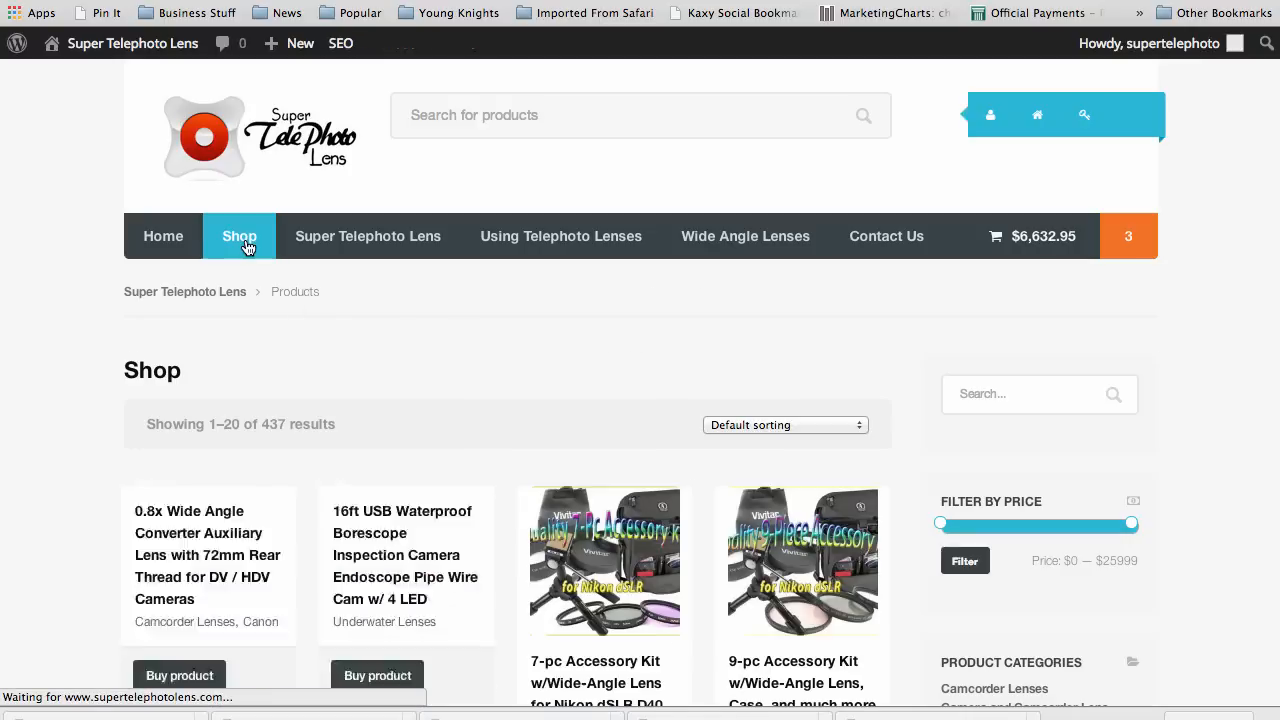
scroll("down", 3)
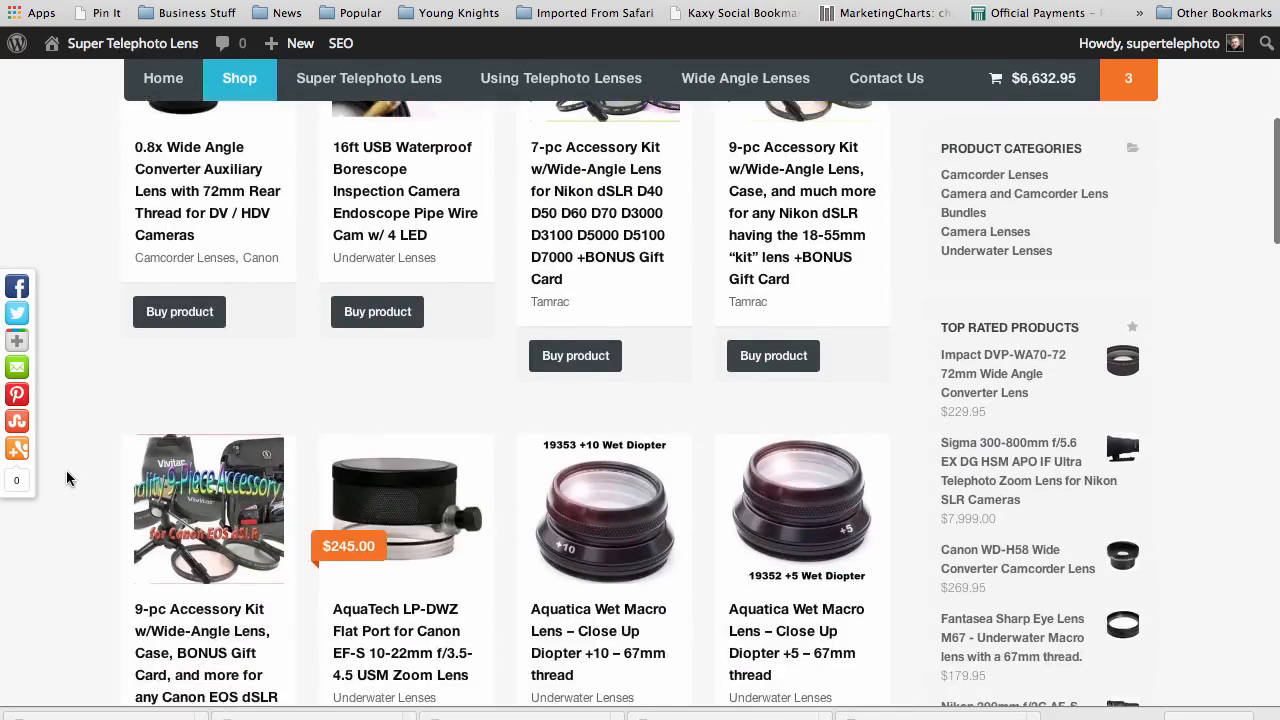
scroll("down", 3)
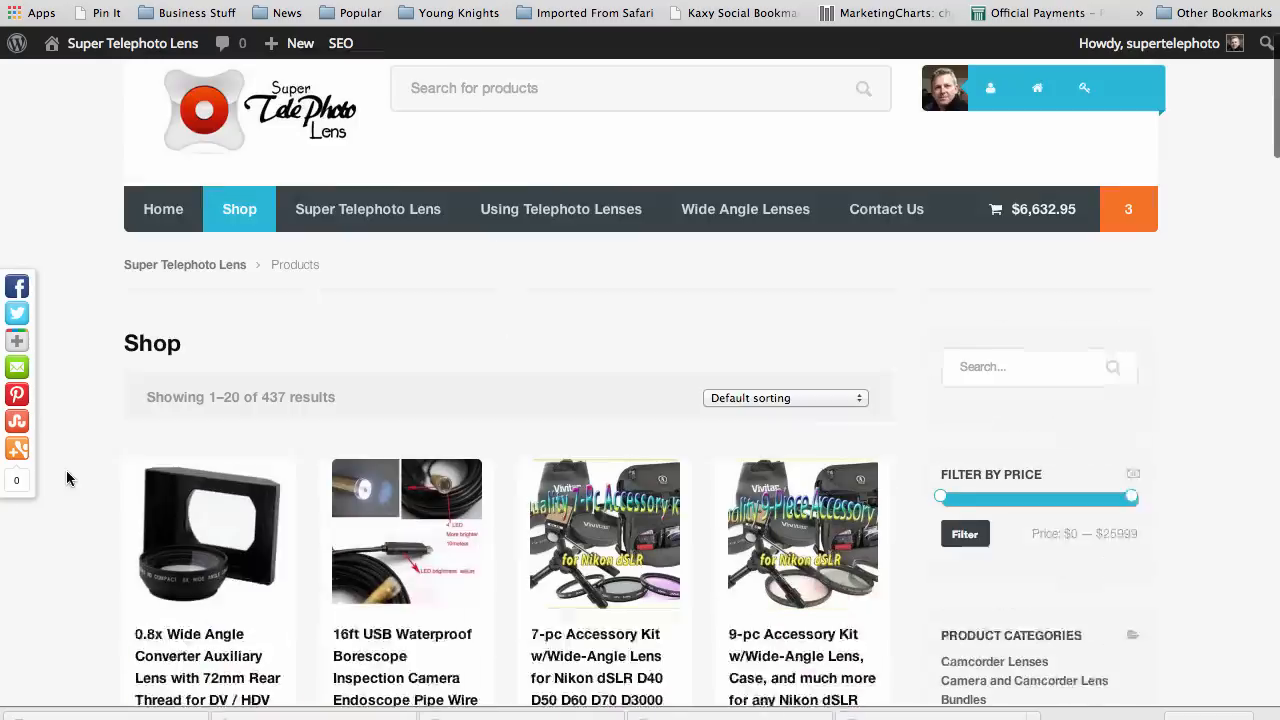
scroll("down", 3)
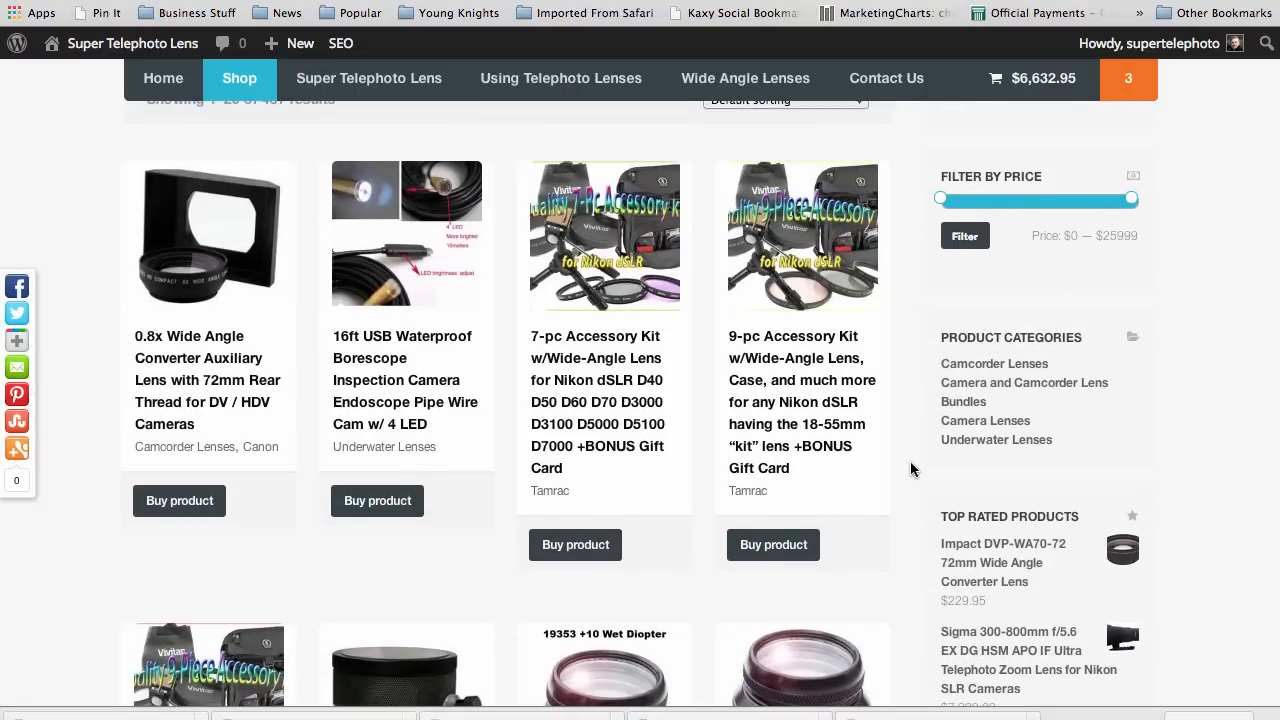
mouse_move(895, 405)
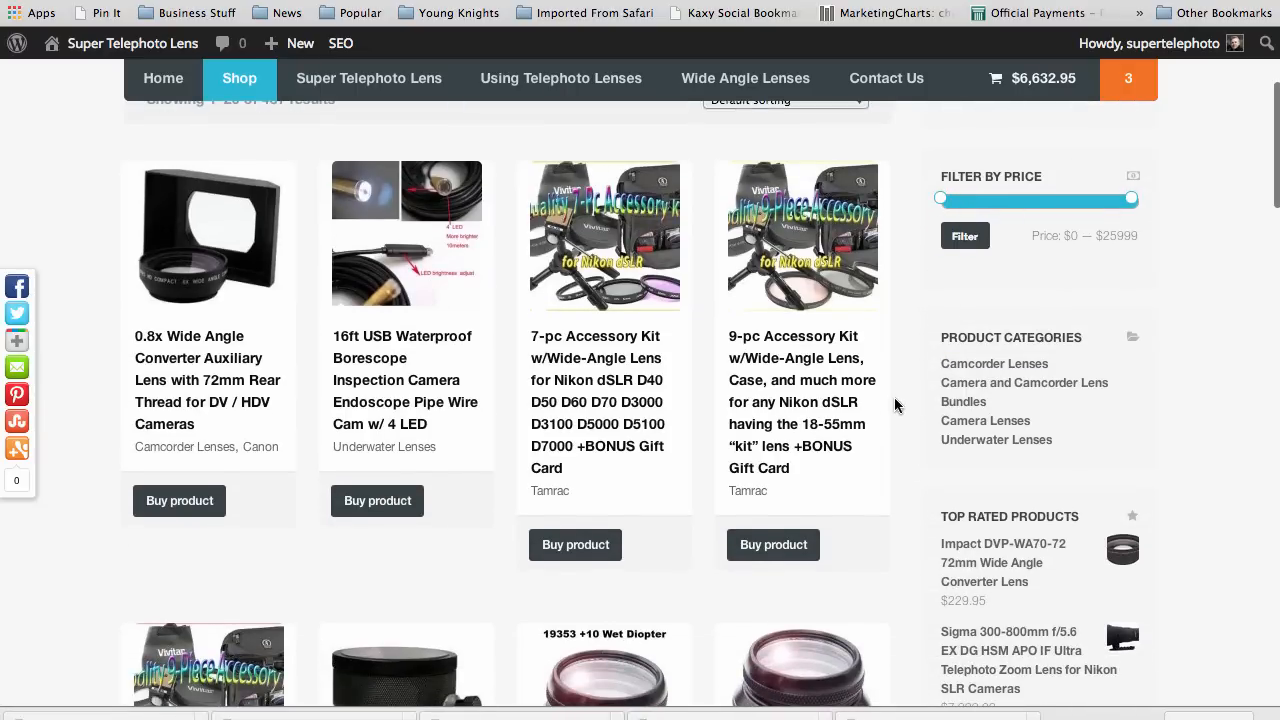
scroll("down", 3)
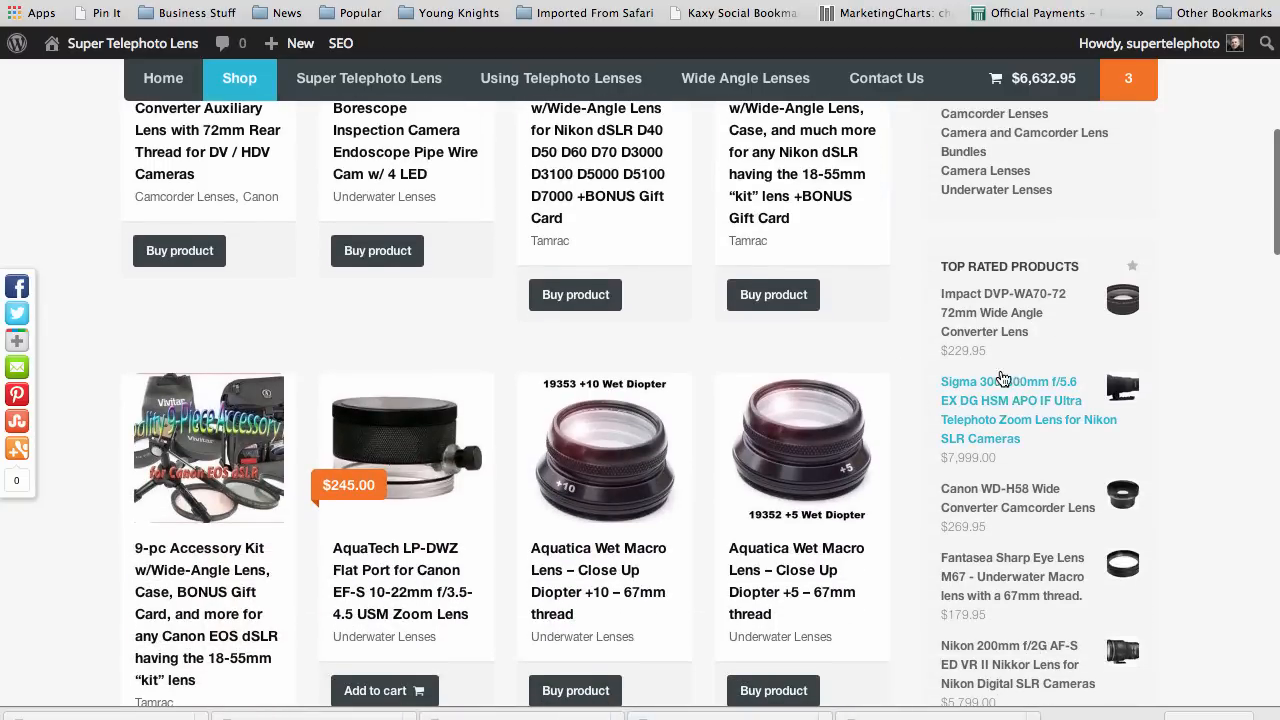
scroll("down", 3)
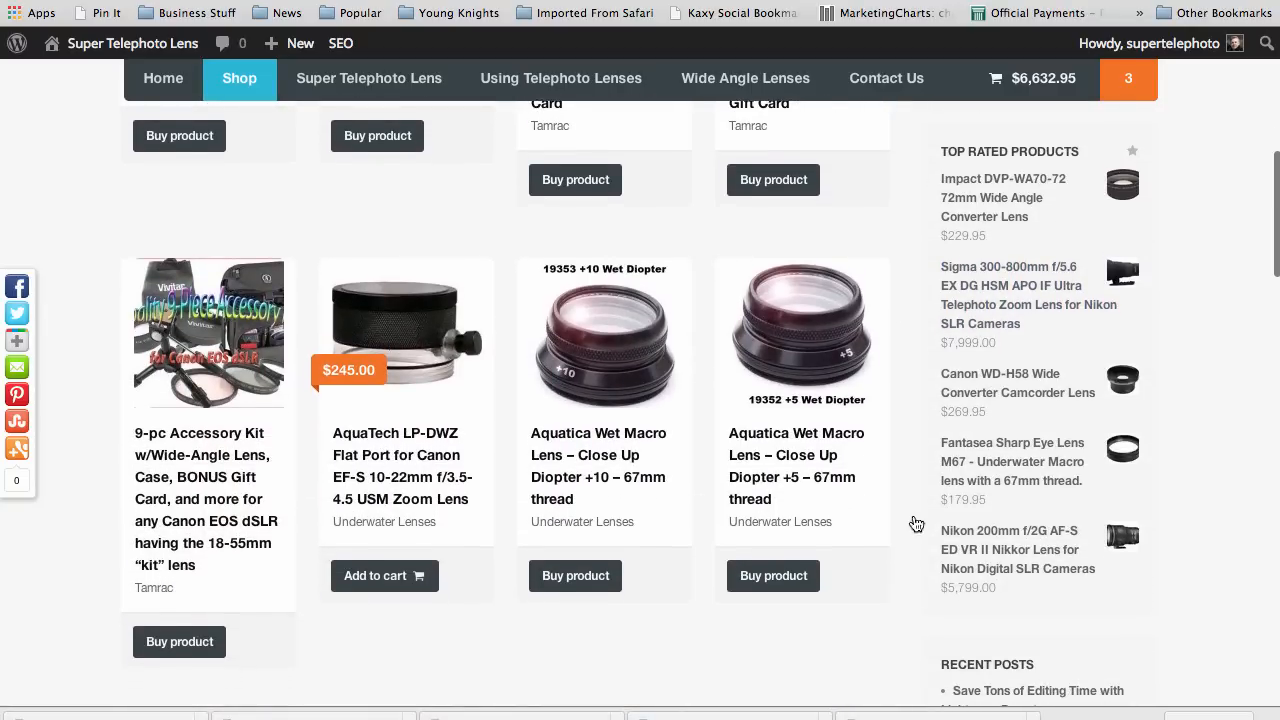
mouse_move(901, 521)
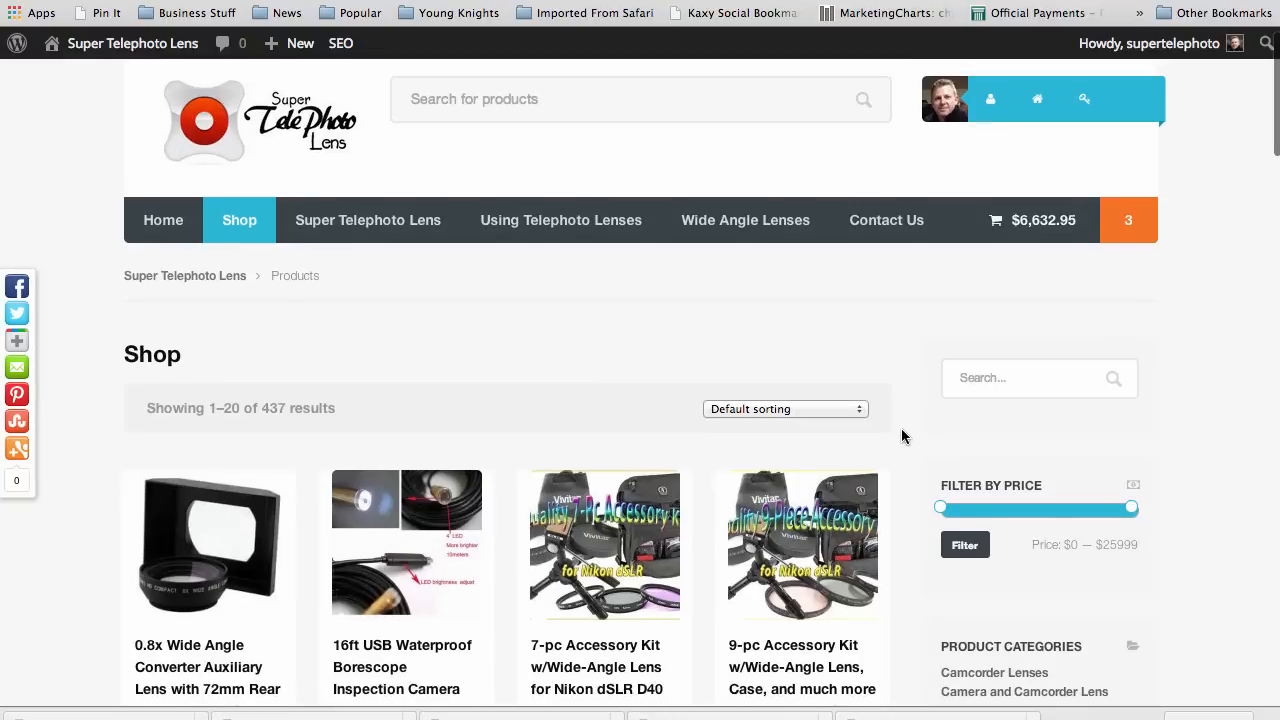
mouse_move(604, 345)
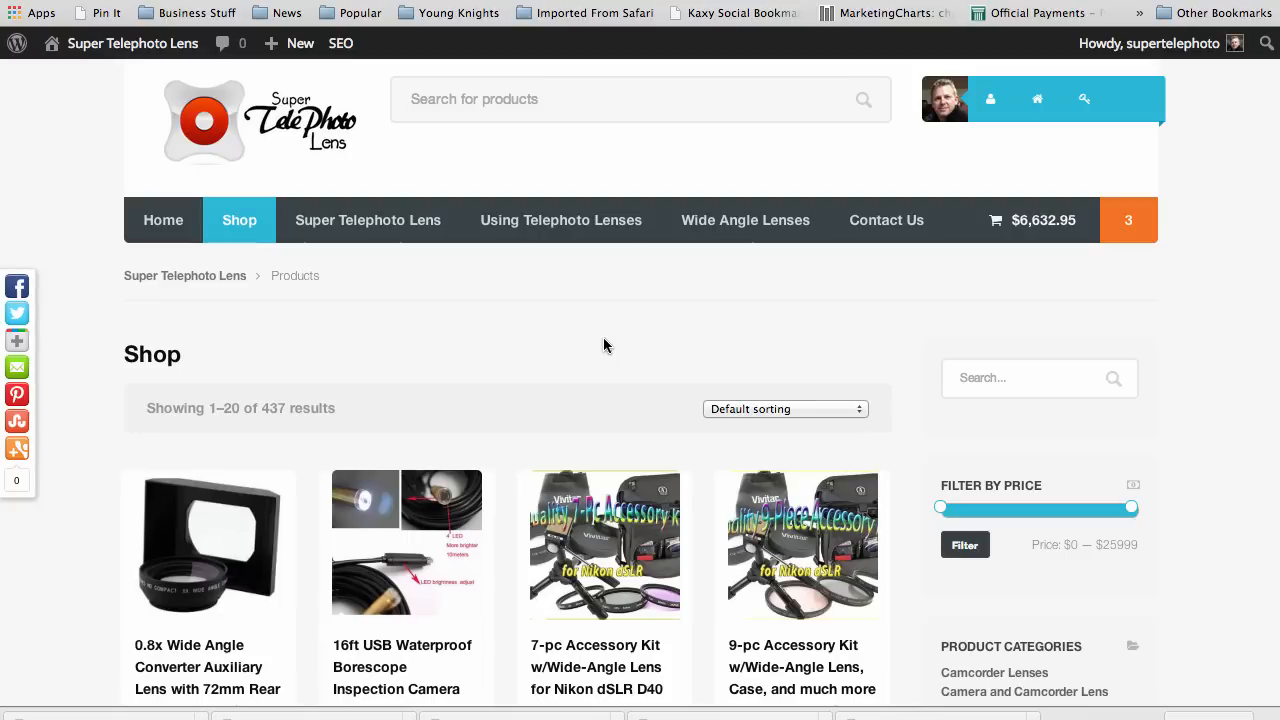
mouse_move(574, 347)
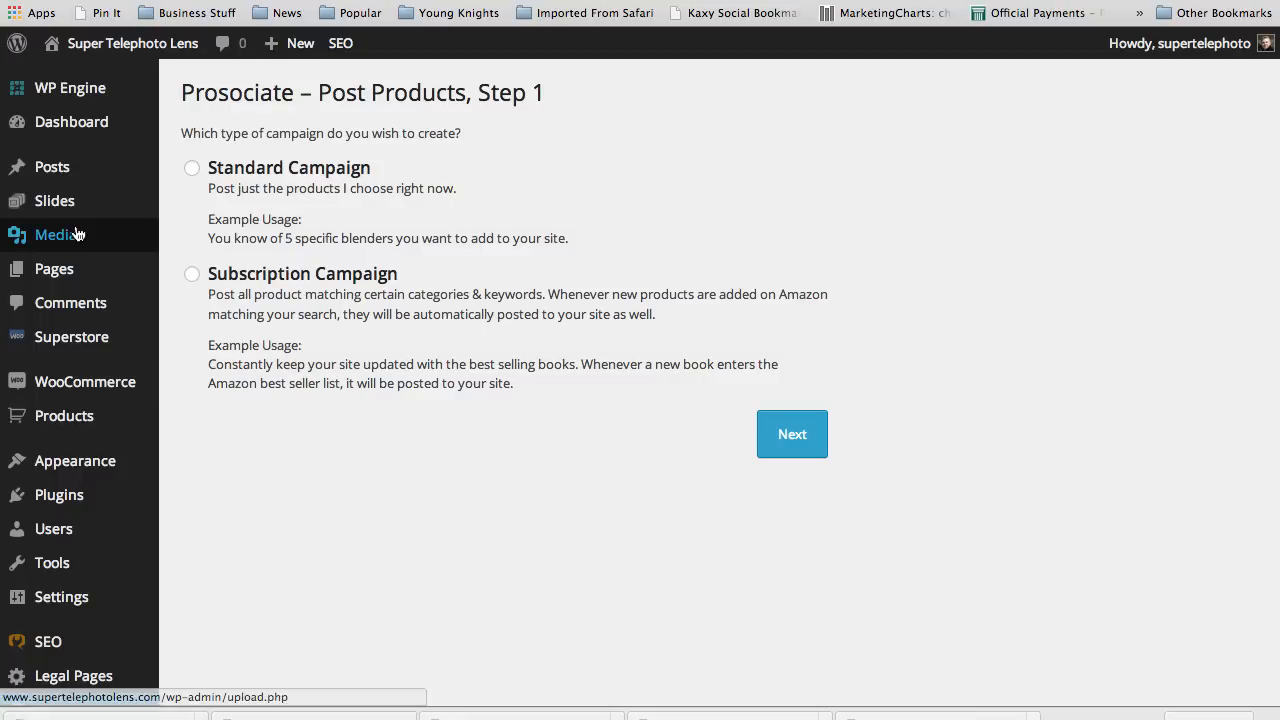
mouse_move(52, 167)
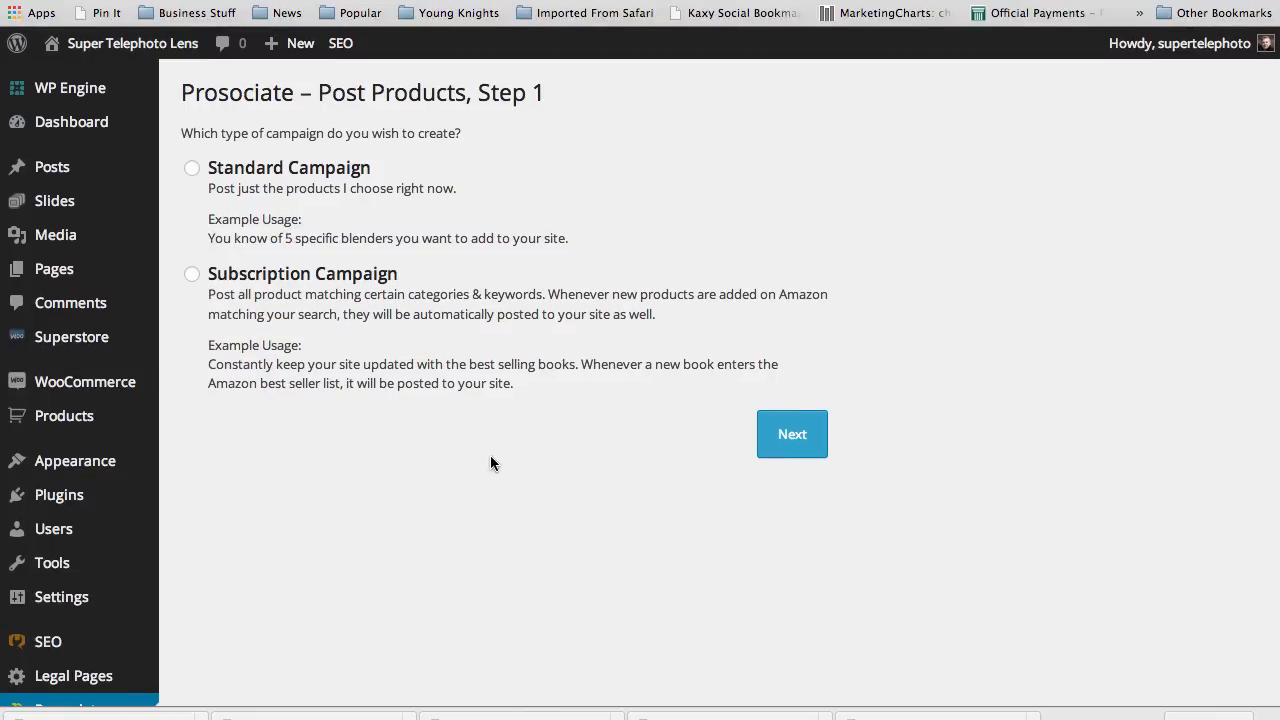
mouse_move(651, 363)
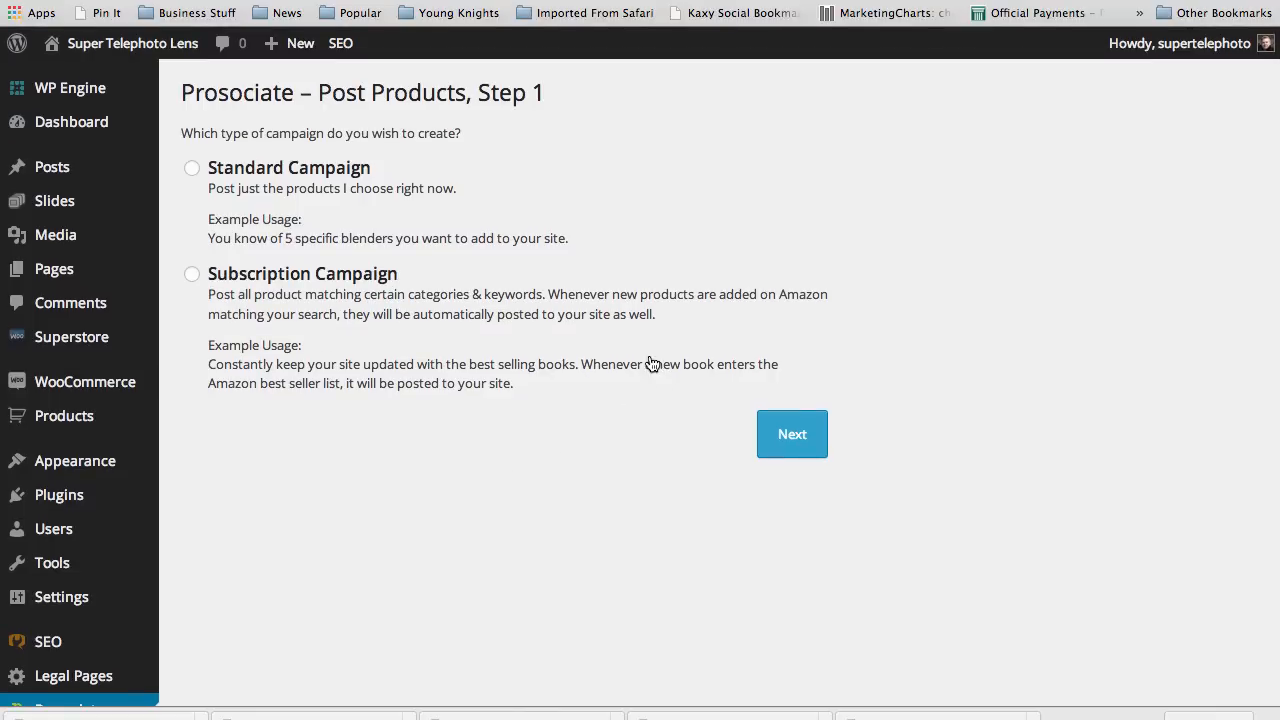
mouse_move(490, 467)
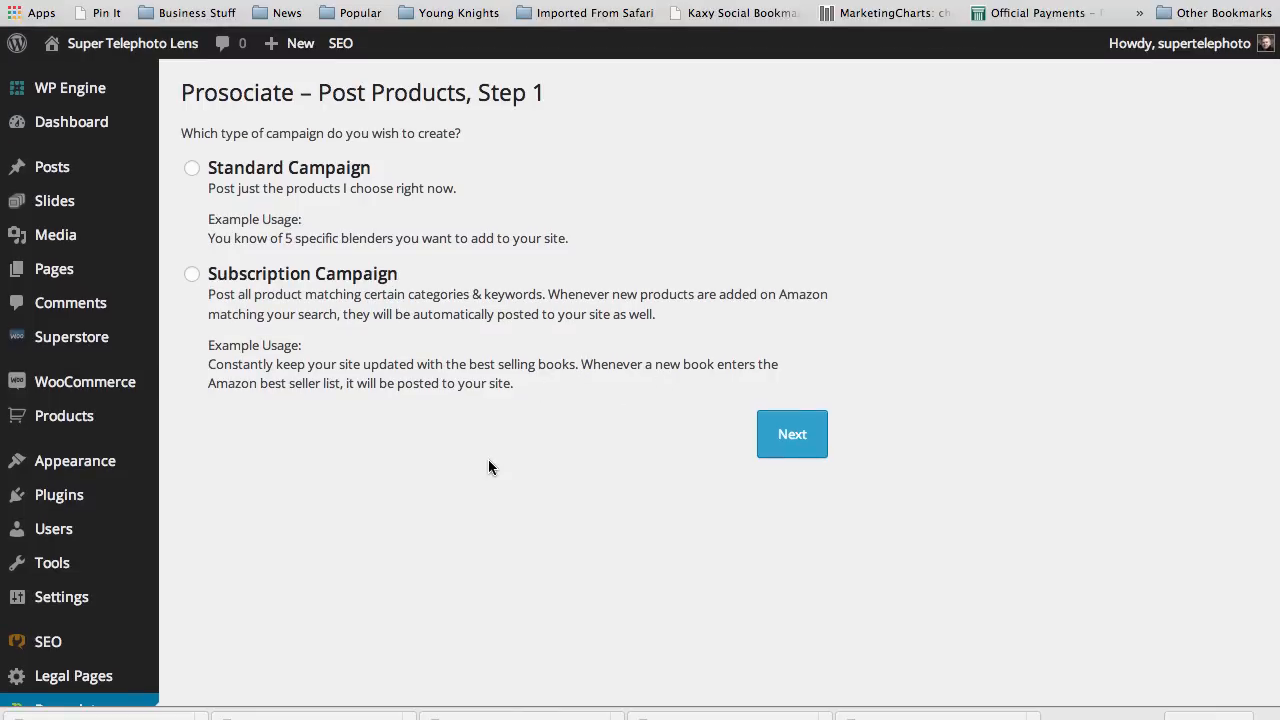